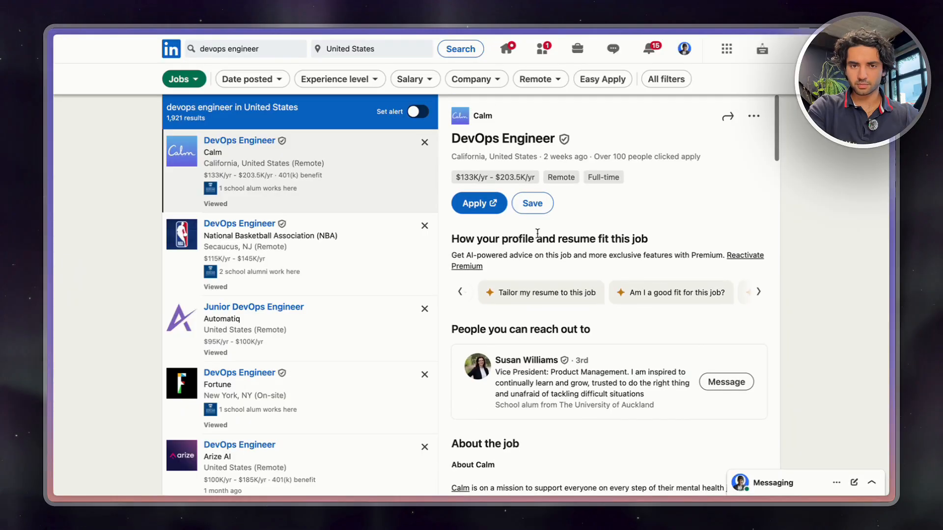
Bring up Fortune's DevOps Engineer posting from the job results and scroll into its description
scroll(down, 3)
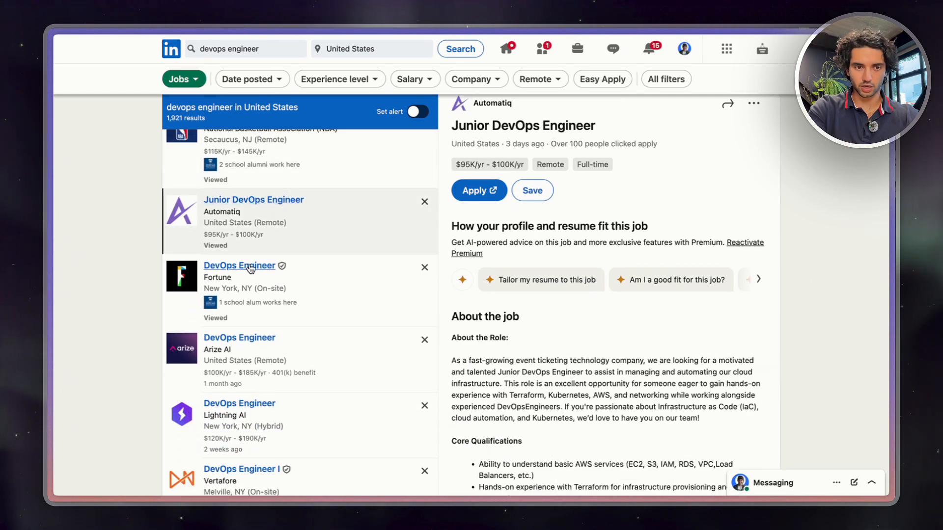
click(240, 265)
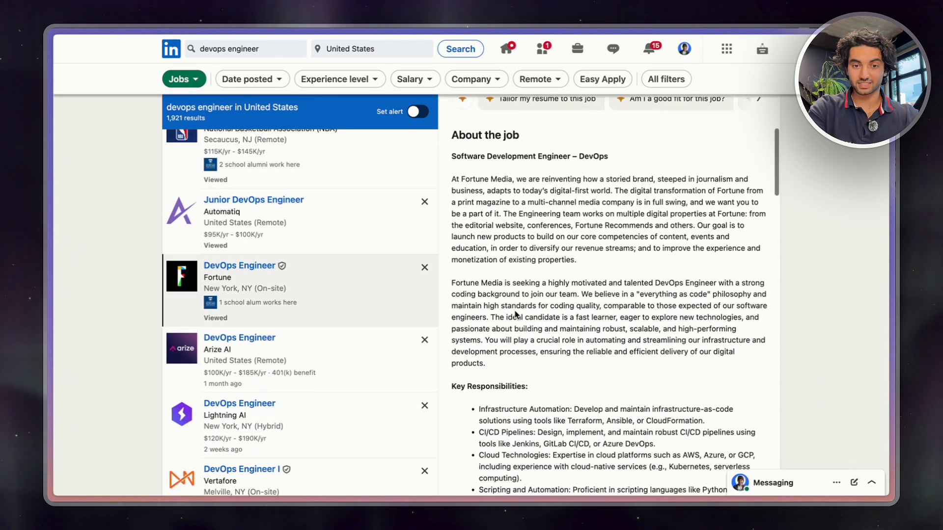
scroll(down, 3)
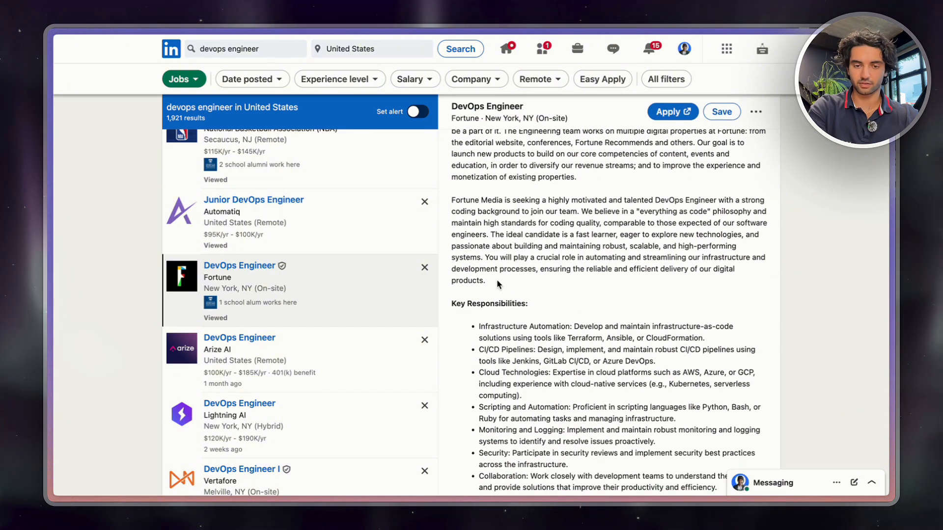
scroll(down, 3)
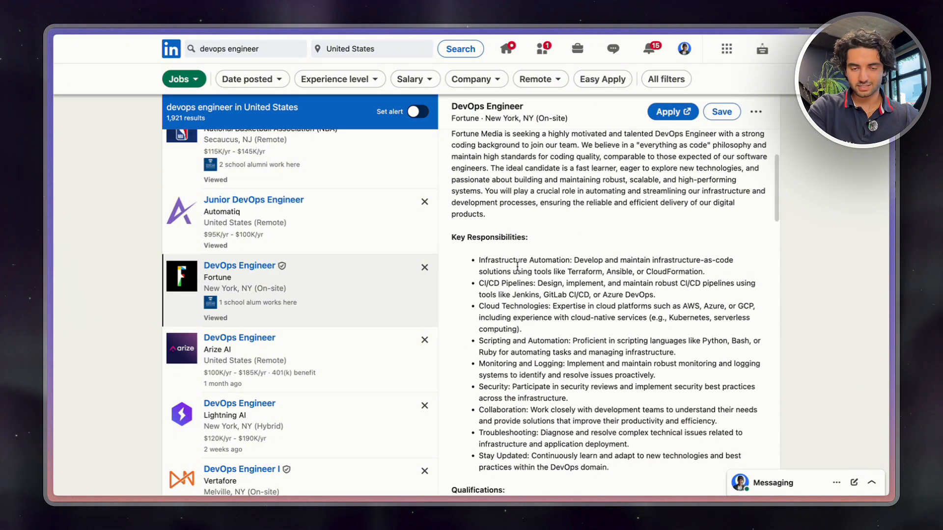
scroll(down, 3)
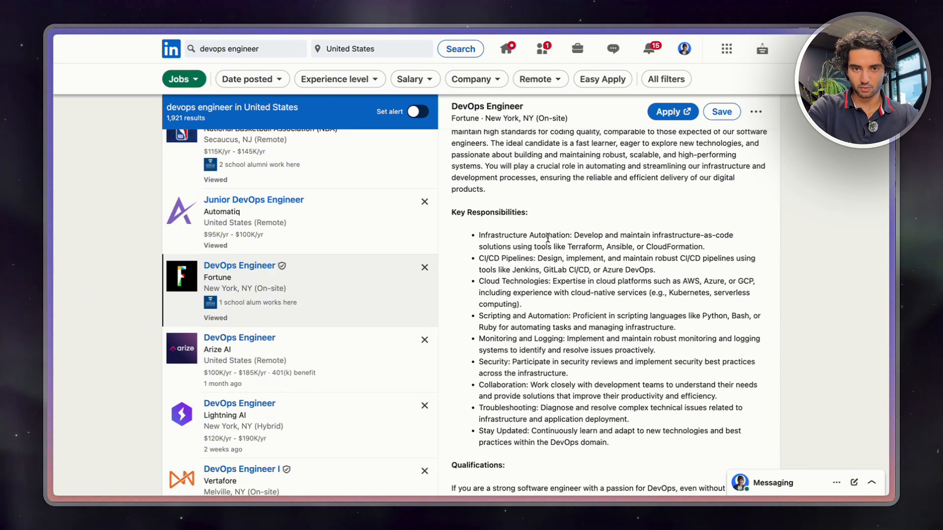
Highlight Terraform and CI/CD in the responsibilities and read through the rest of the posting
double_click(585, 246)
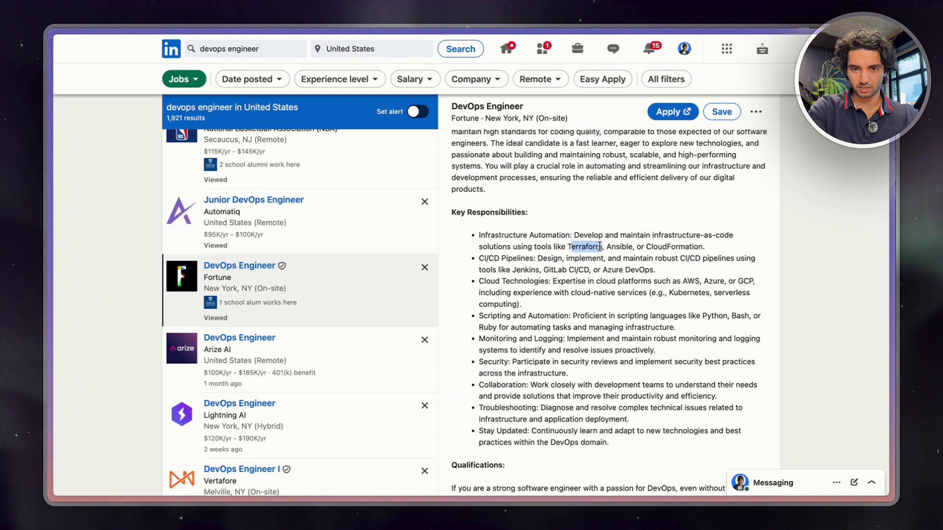
scroll(down, 3)
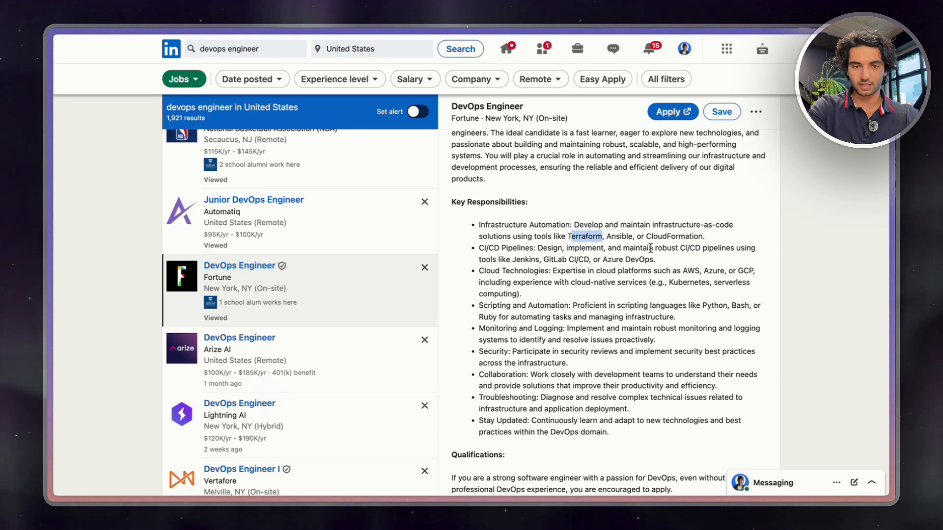
double_click(500, 247)
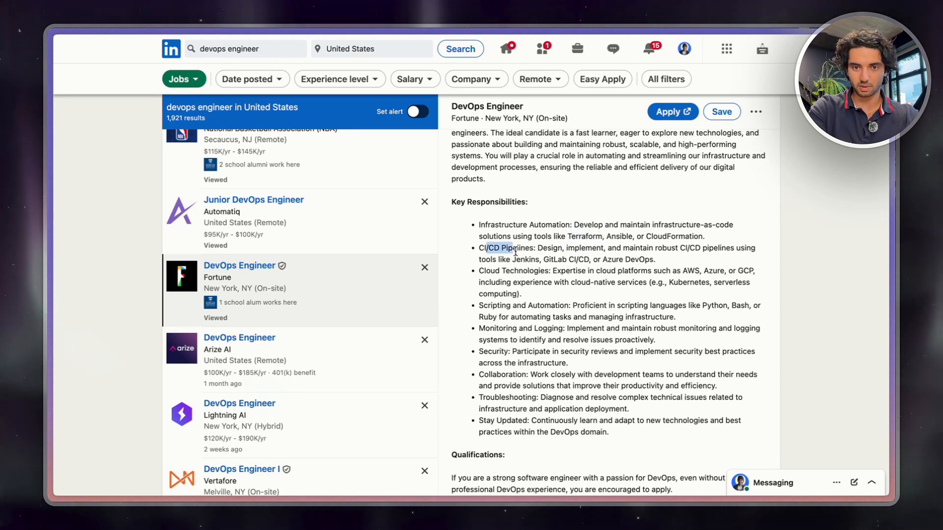
scroll(down, 3)
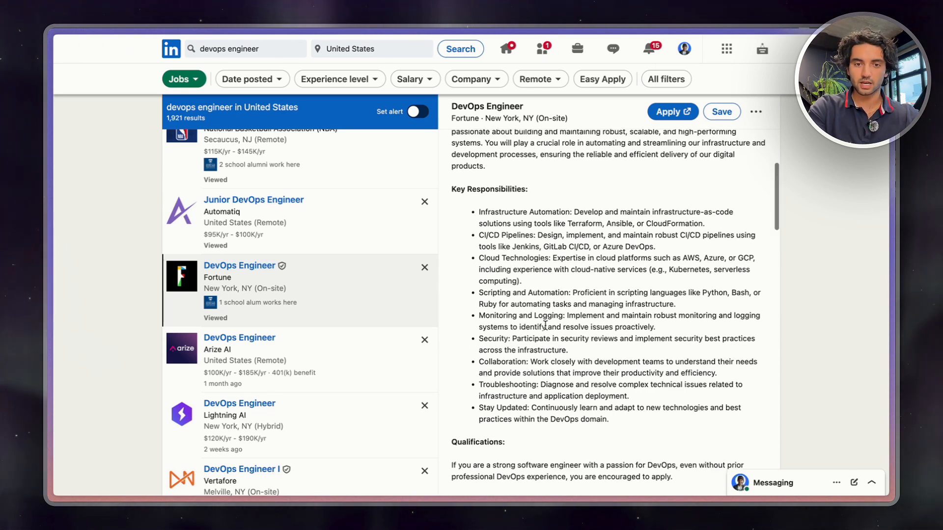
scroll(down, 3)
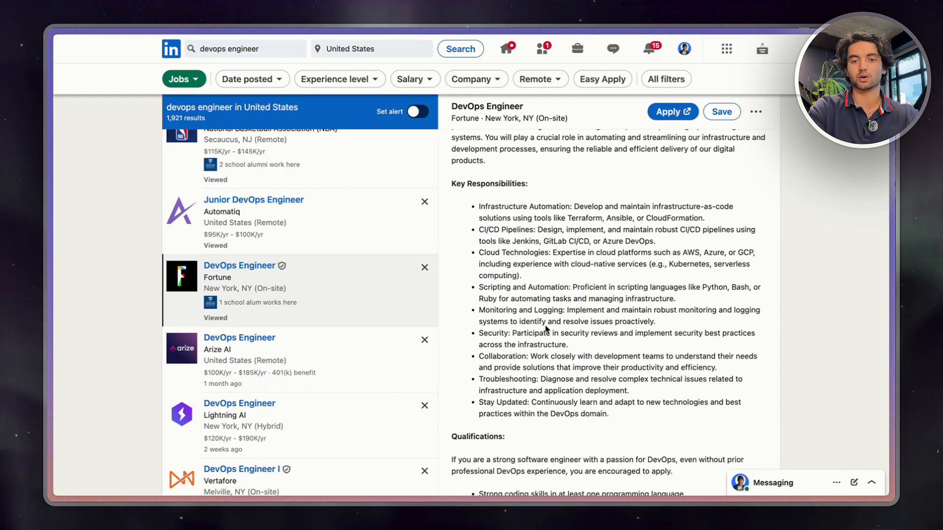
mouse_move(581, 239)
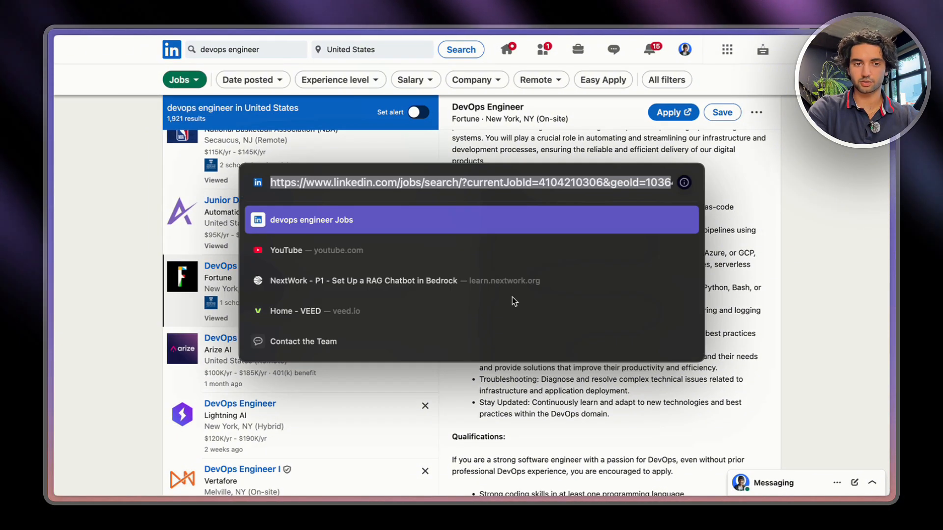
Go to learn.nextwork.org and log in to reach the RAG Chatbot in Bedrock project page
text(learn.nextwork.org)
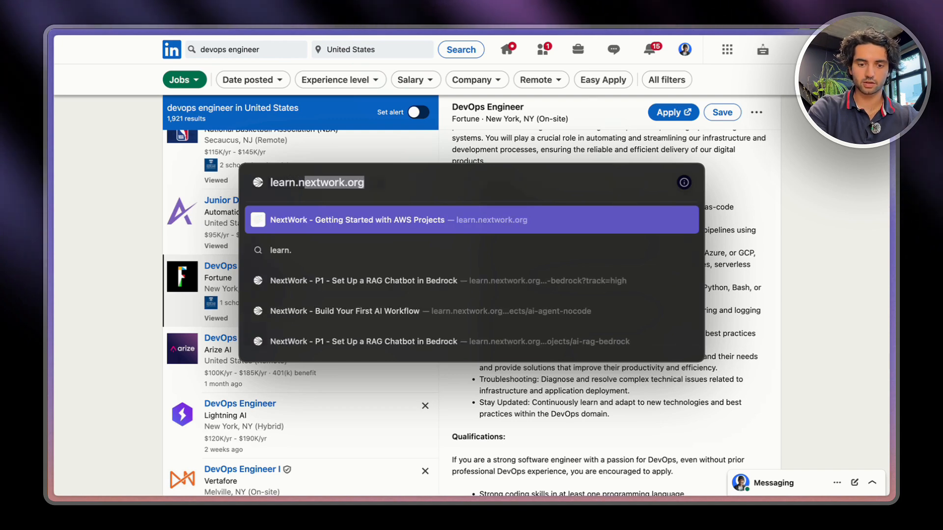
text(learn.nextwo)
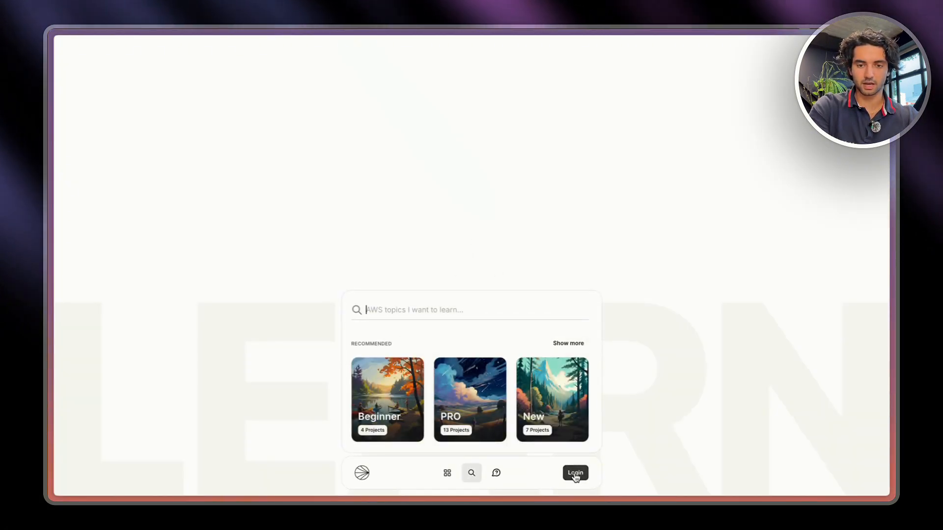
click(575, 473)
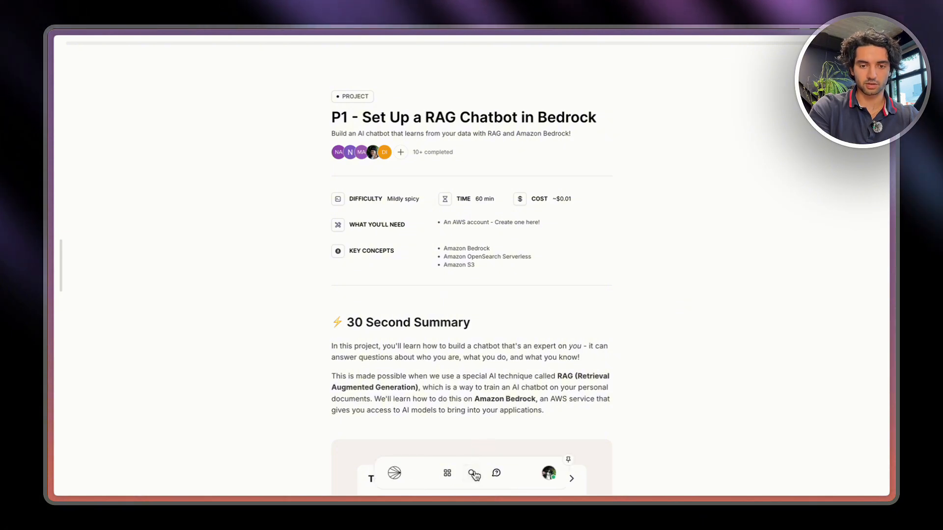
mouse_move(471, 474)
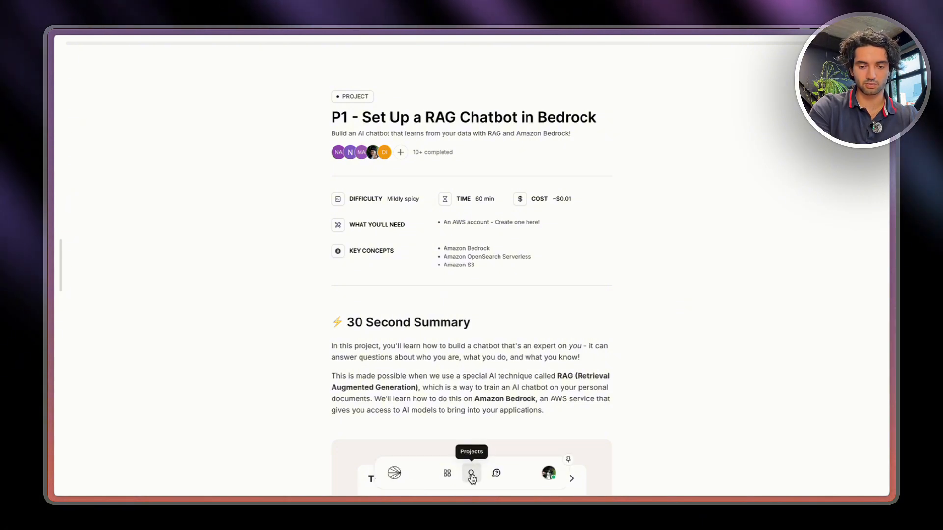
Browse the Projects catalogue and list the DevOps series starting with 'P1 - Set Up a Web App in the Cloud'
click(472, 475)
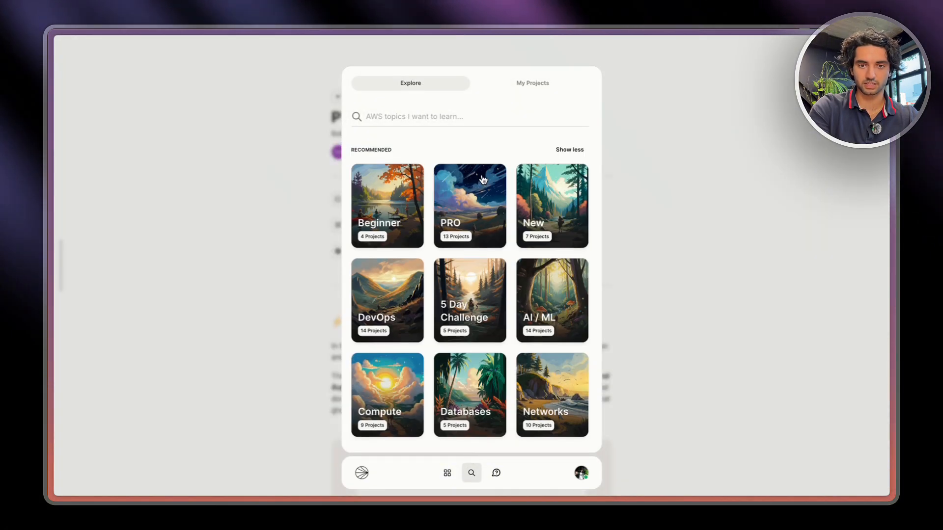
scroll(down, 3)
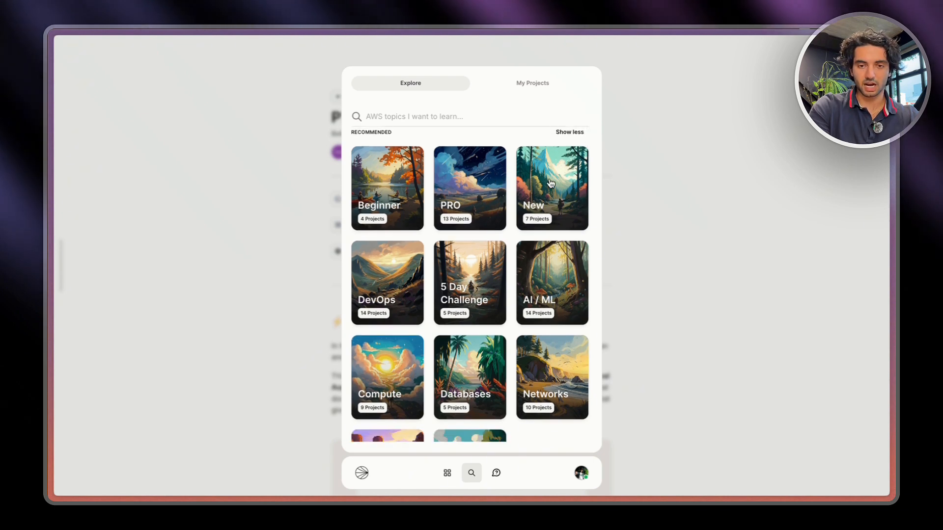
scroll(down, 3)
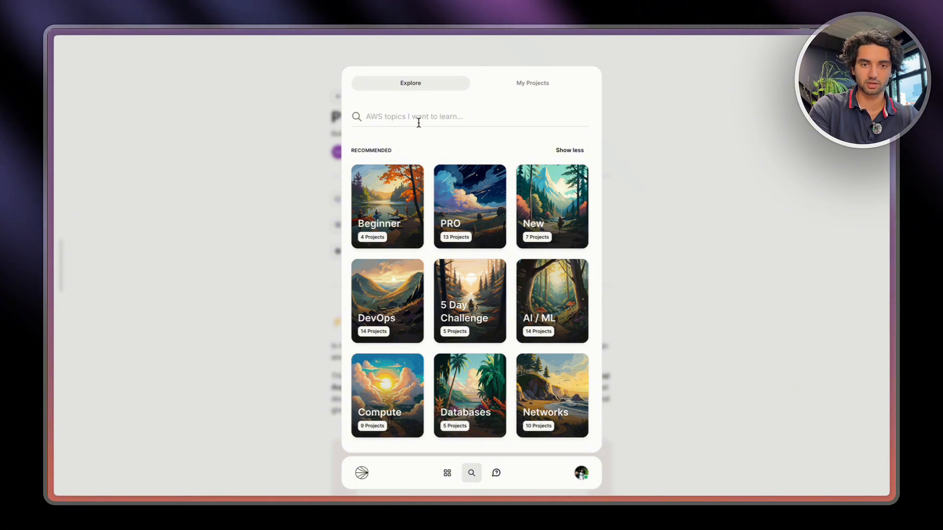
click(387, 301)
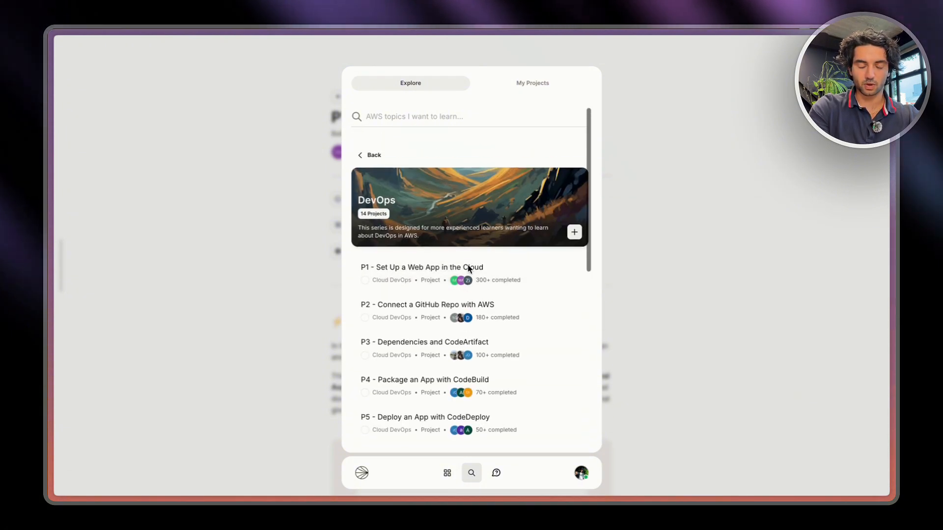
mouse_move(479, 258)
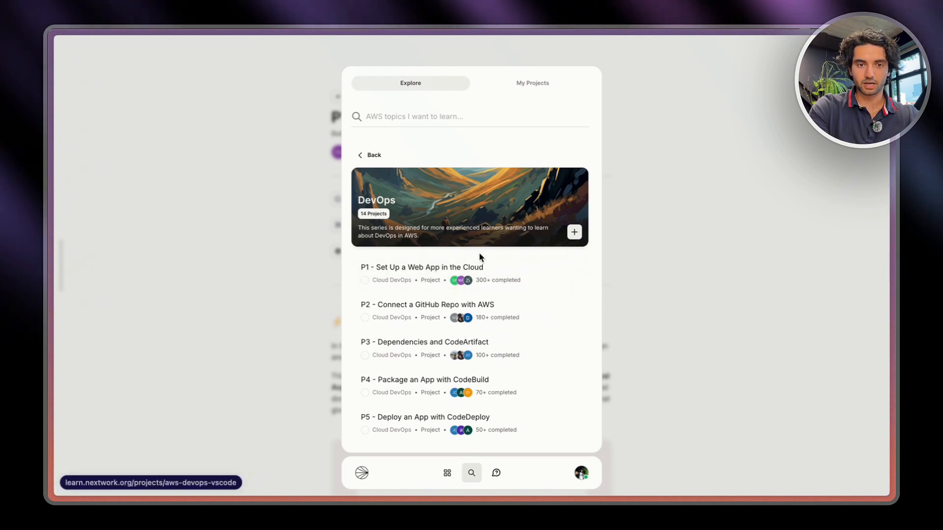
scroll(down, 3)
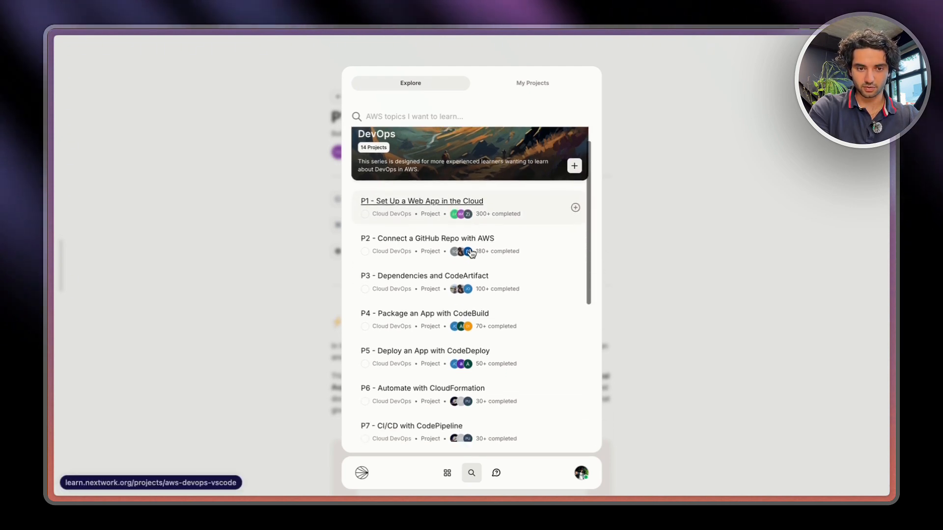
scroll(down, 3)
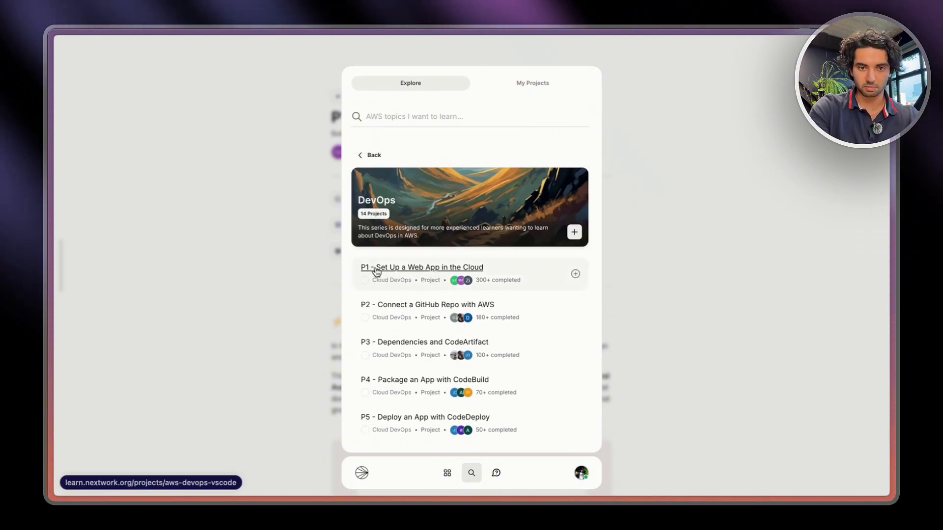
click(421, 267)
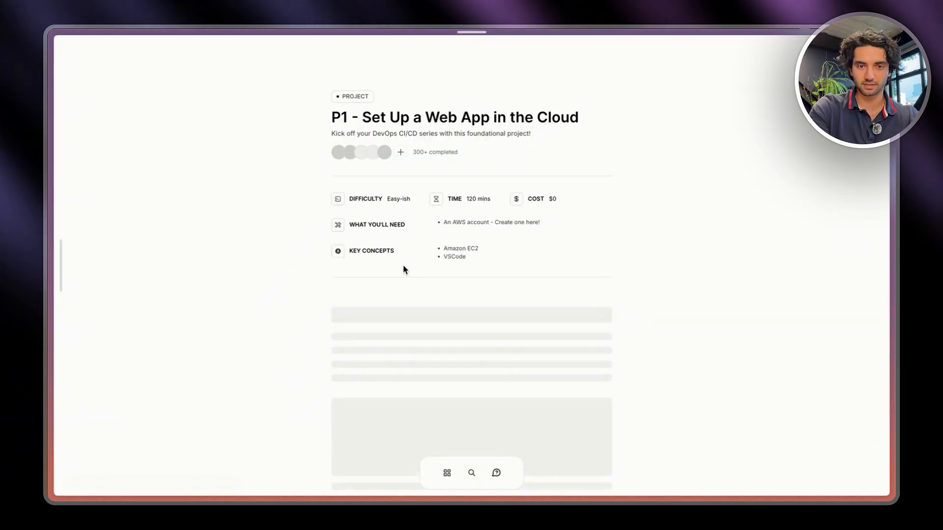
scroll(down, 3)
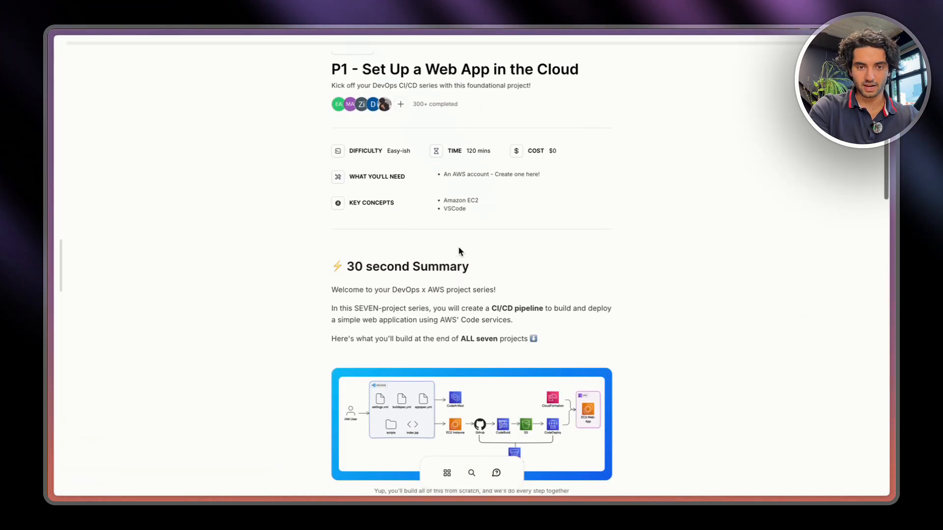
scroll(down, 3)
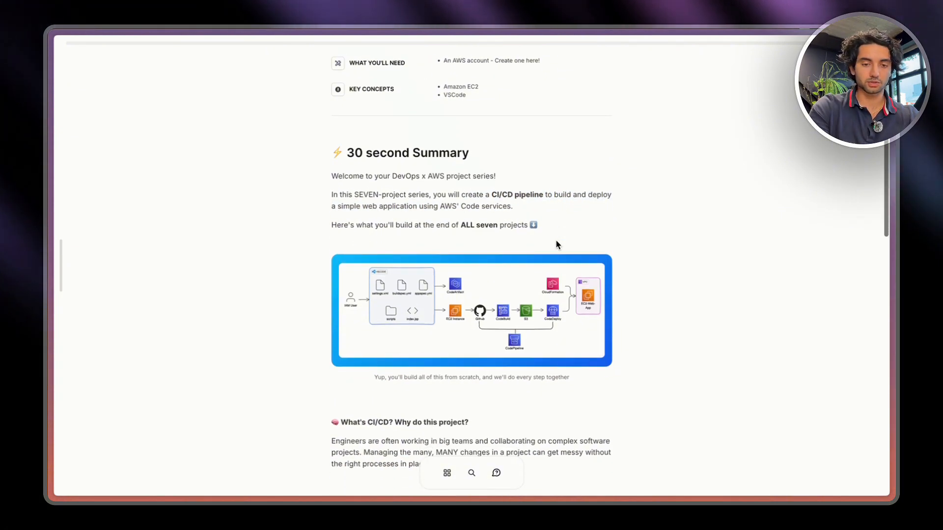
scroll(down, 3)
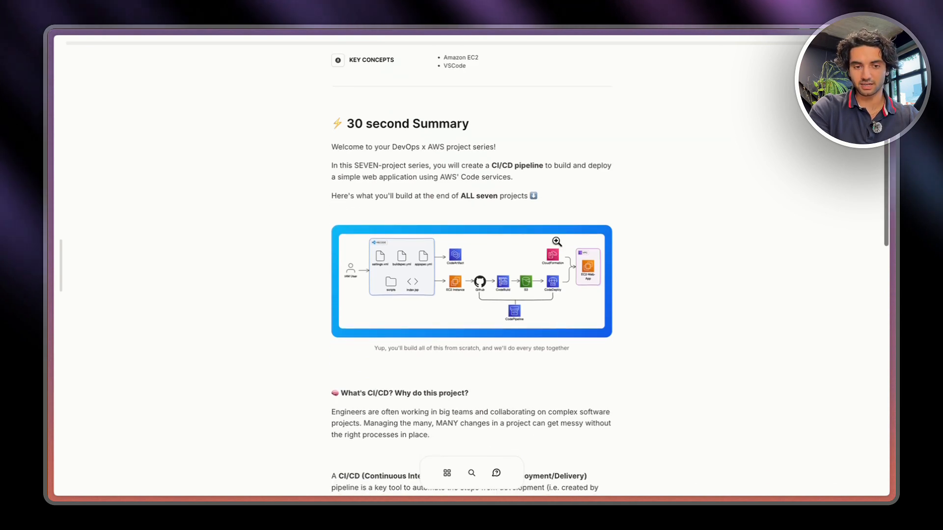
scroll(down, 3)
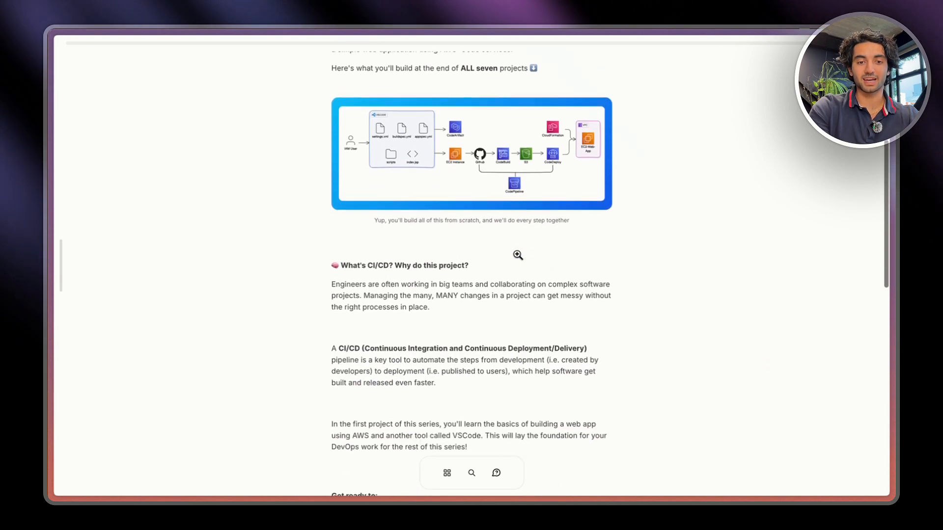
scroll(down, 3)
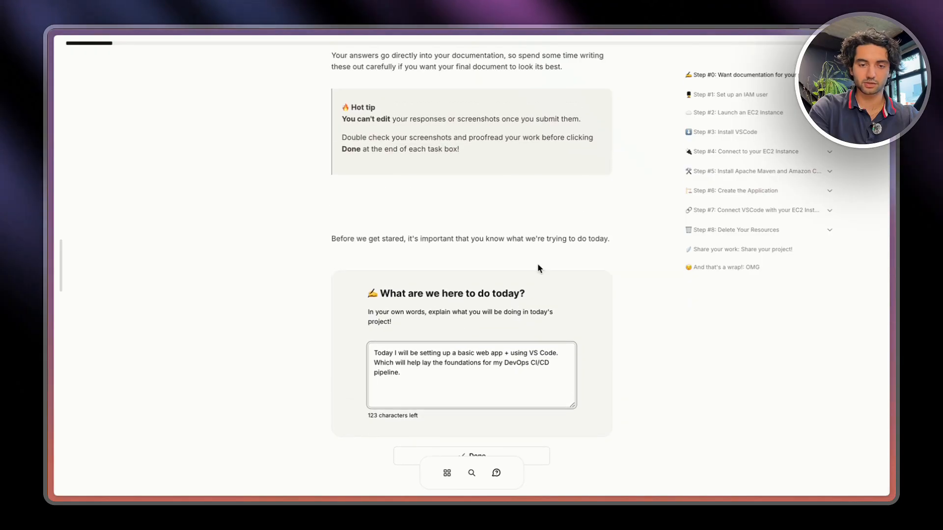
Mark the 'What are we here to do today?' answer Done and scroll on to the completion page
scroll(down, 3)
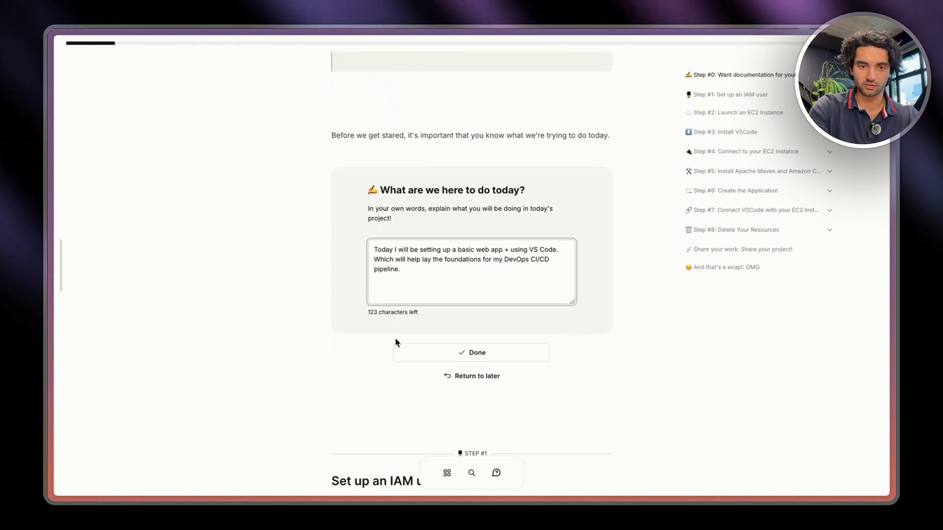
mouse_move(470, 352)
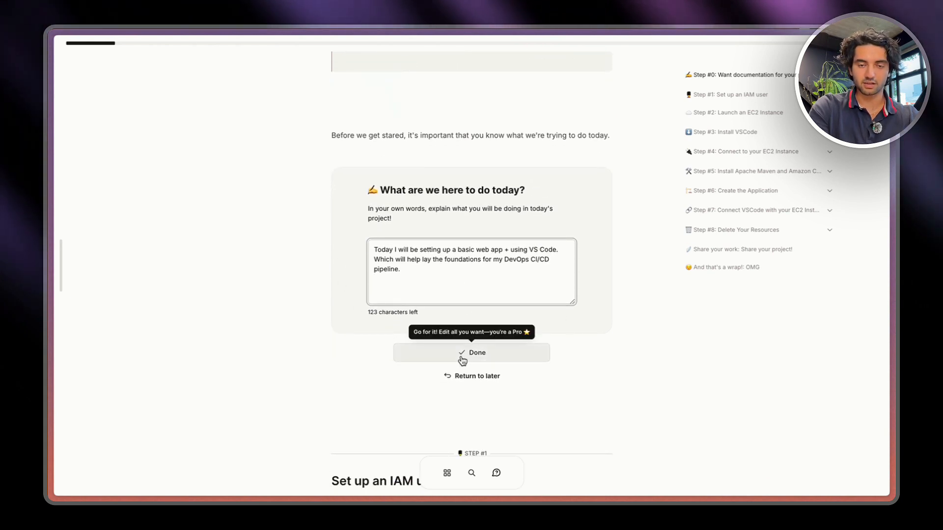
click(470, 353)
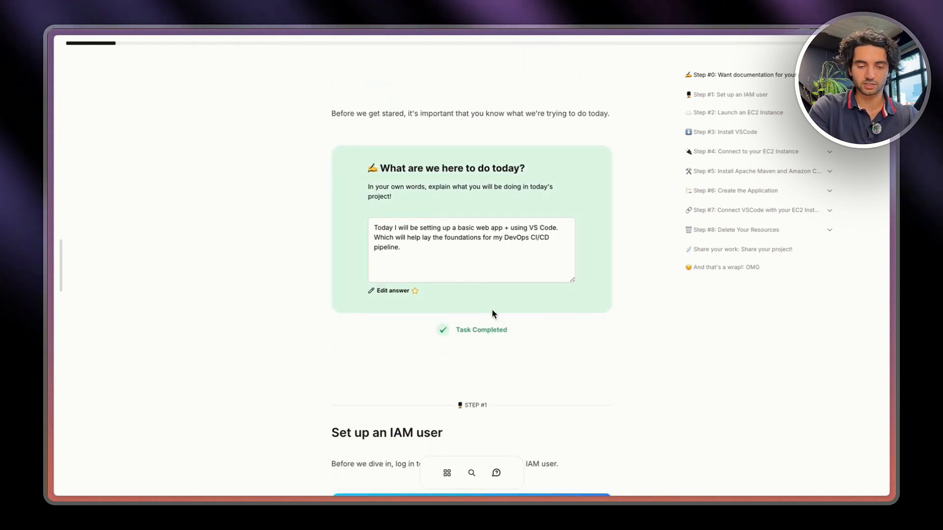
scroll(down, 3)
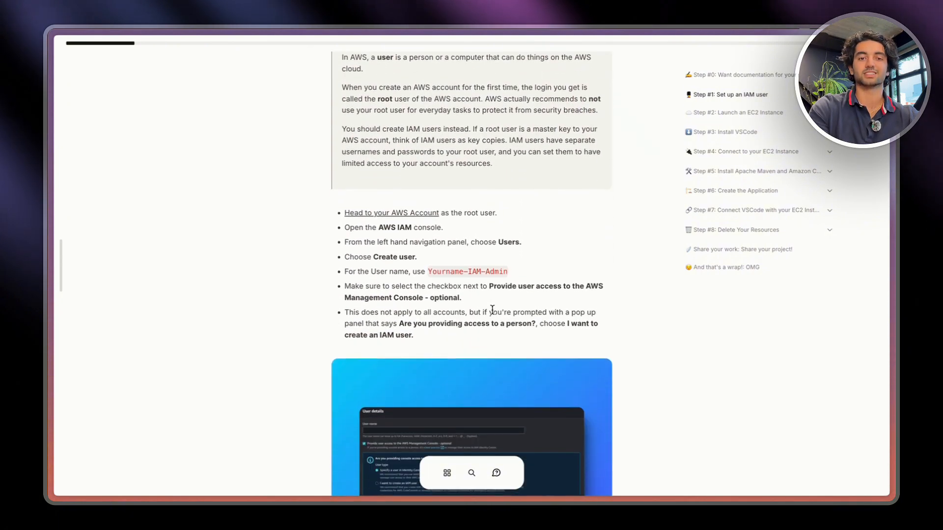
scroll(down, 3)
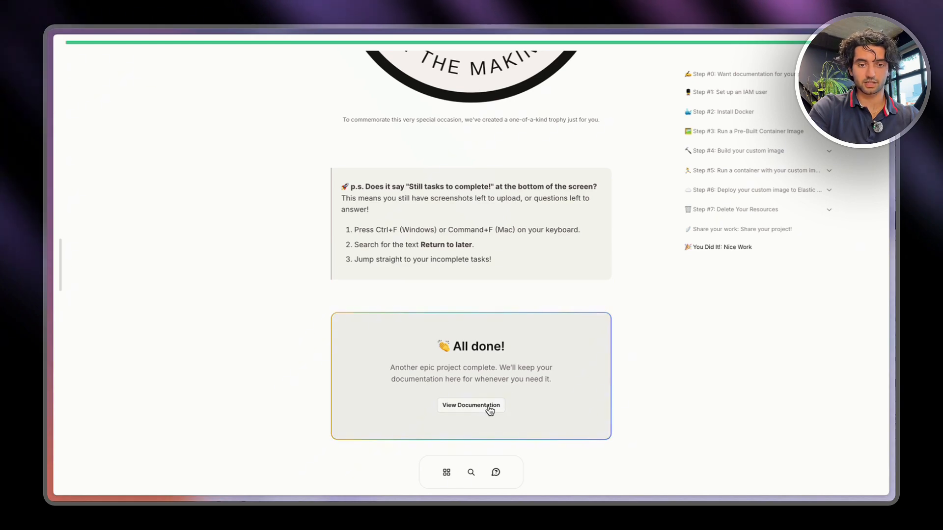
From View Documentation, download the project documentation as a Light-theme PDF
click(470, 404)
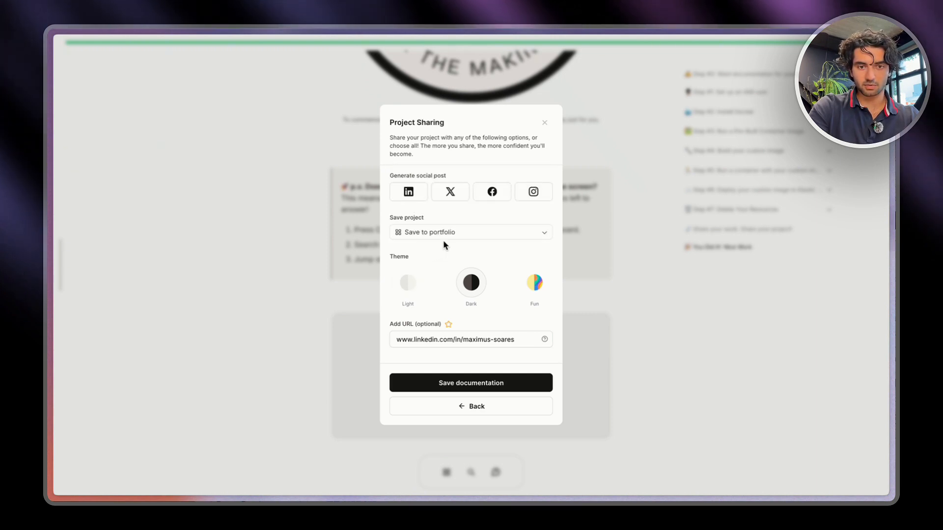
click(471, 232)
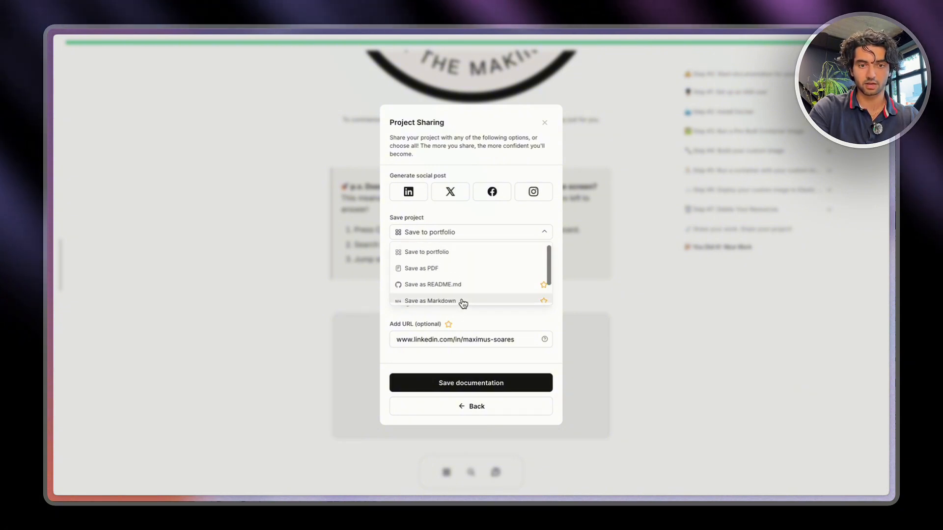
click(422, 268)
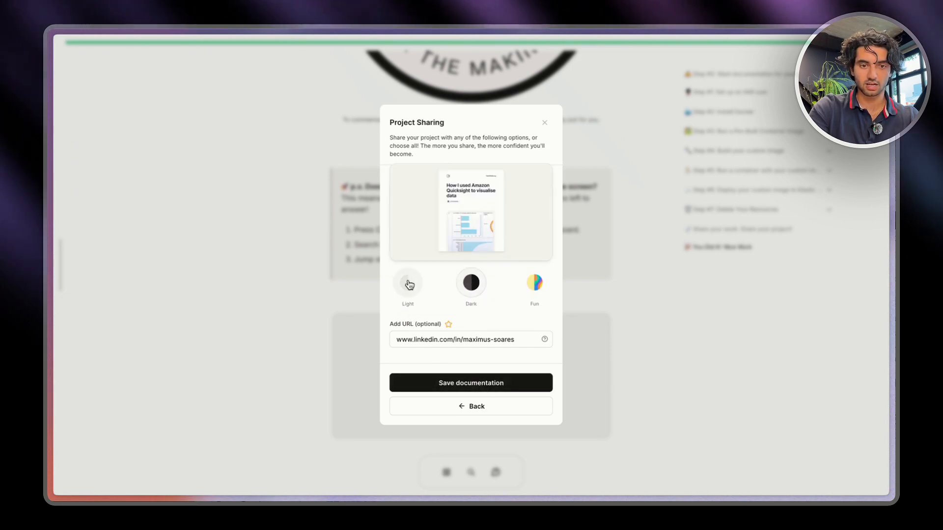
click(470, 283)
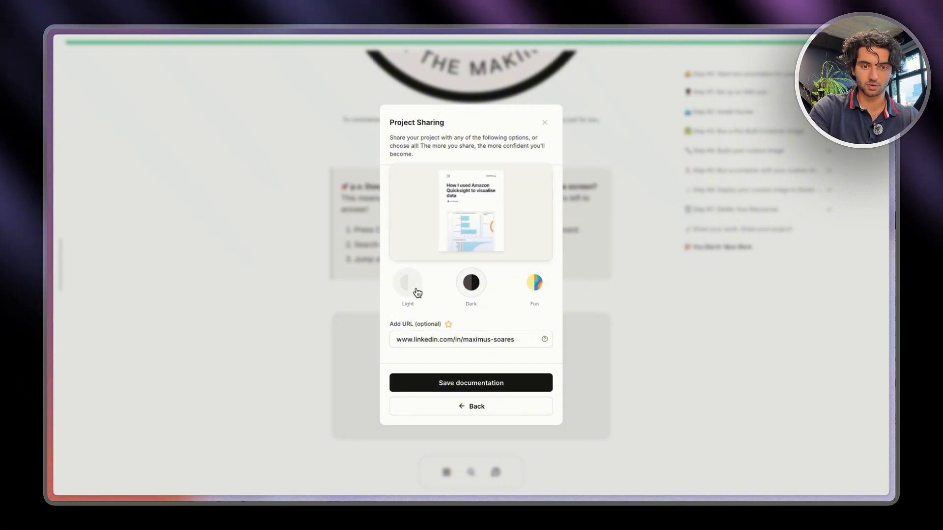
click(471, 383)
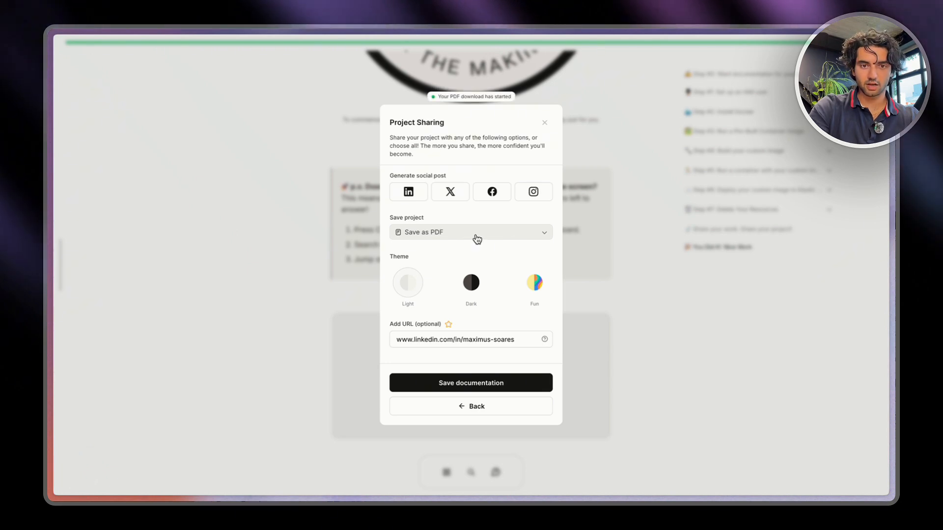
Switch the save option to Save to portfolio and save the documentation there
click(470, 232)
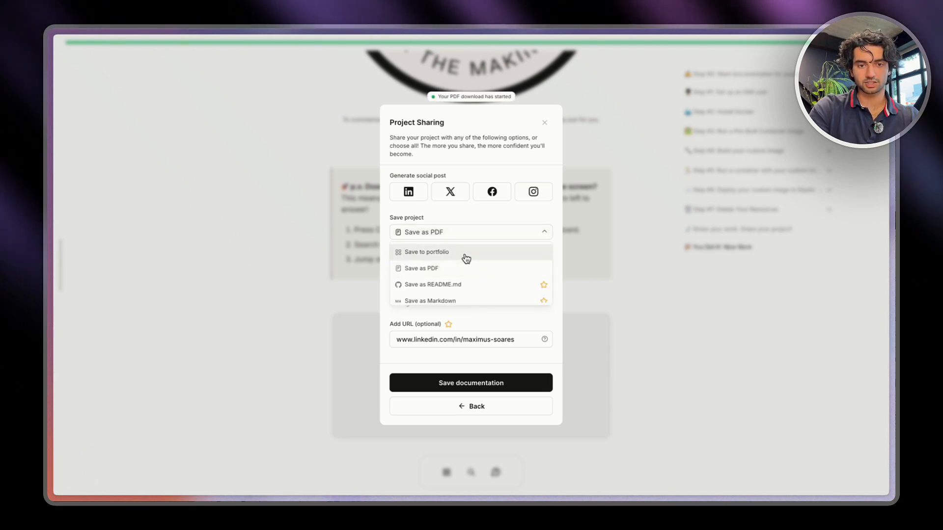
click(428, 251)
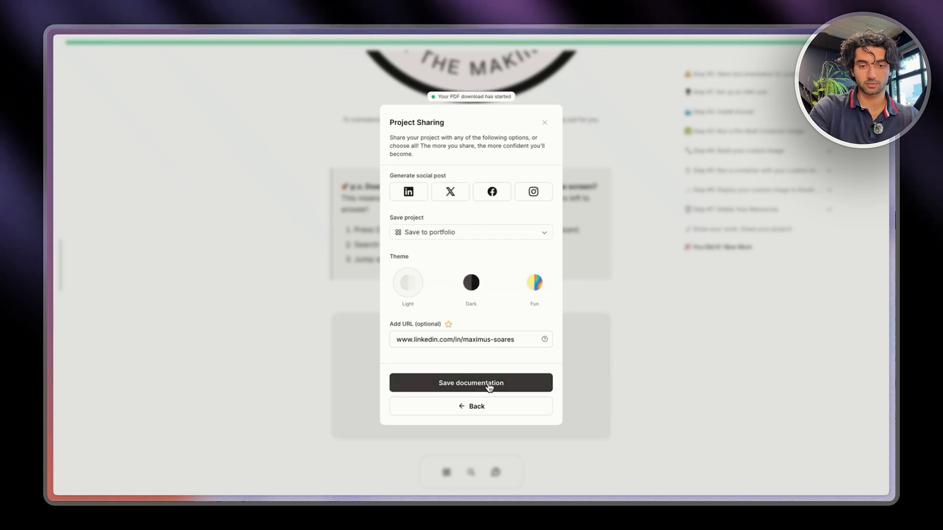
click(470, 383)
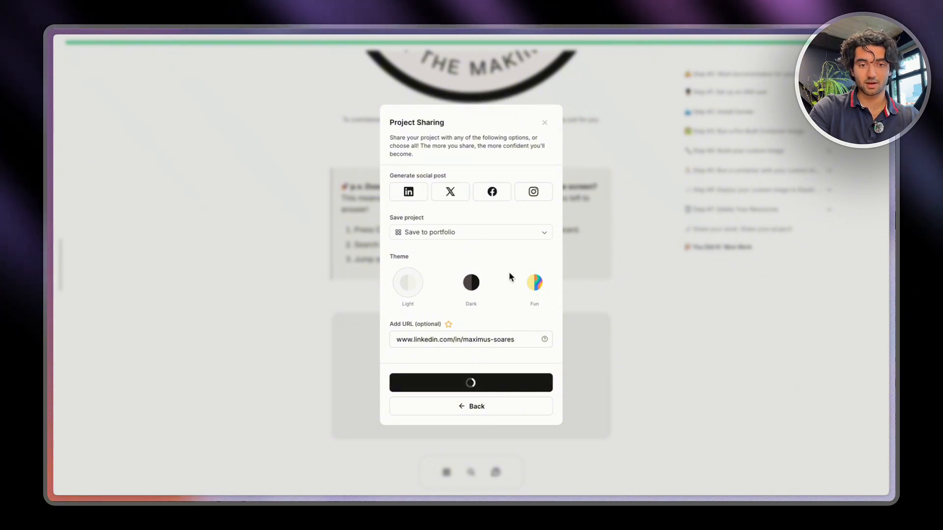
mouse_move(510, 286)
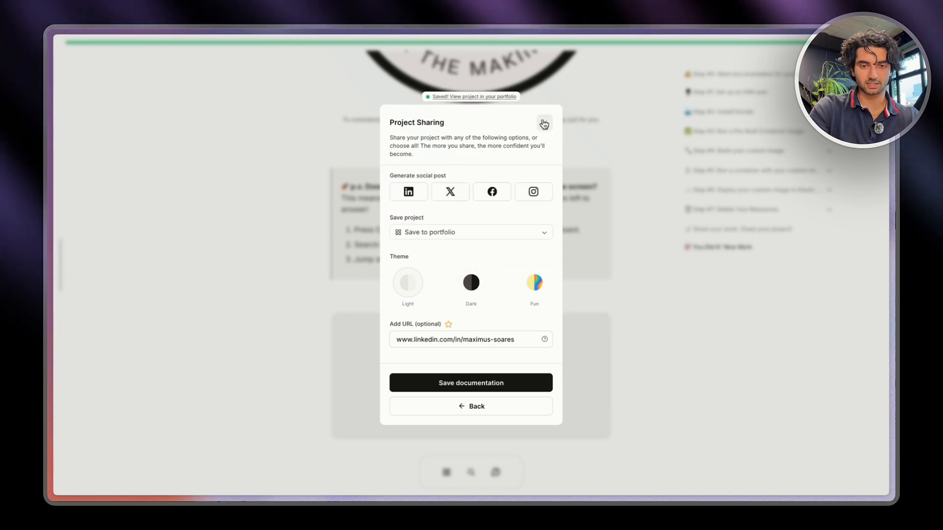
Close the Project Sharing dialog to return to the completion page
click(543, 124)
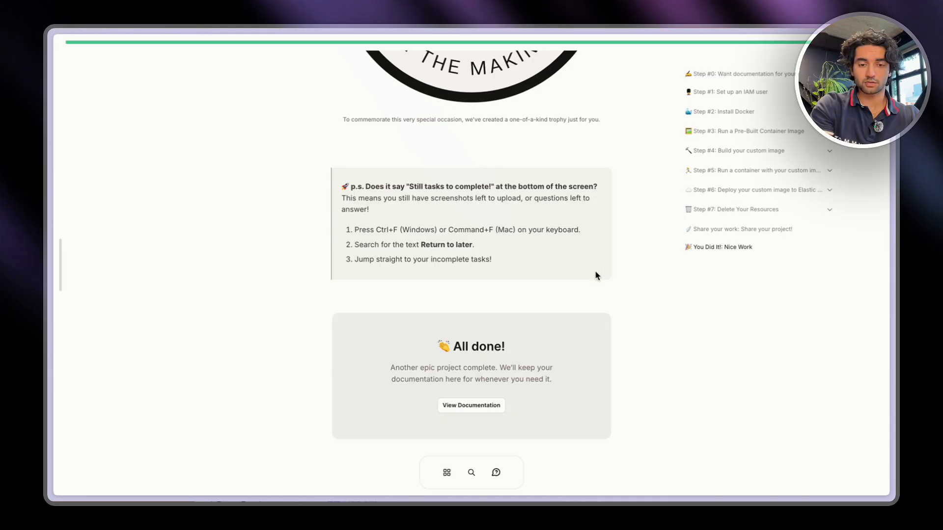
mouse_move(628, 348)
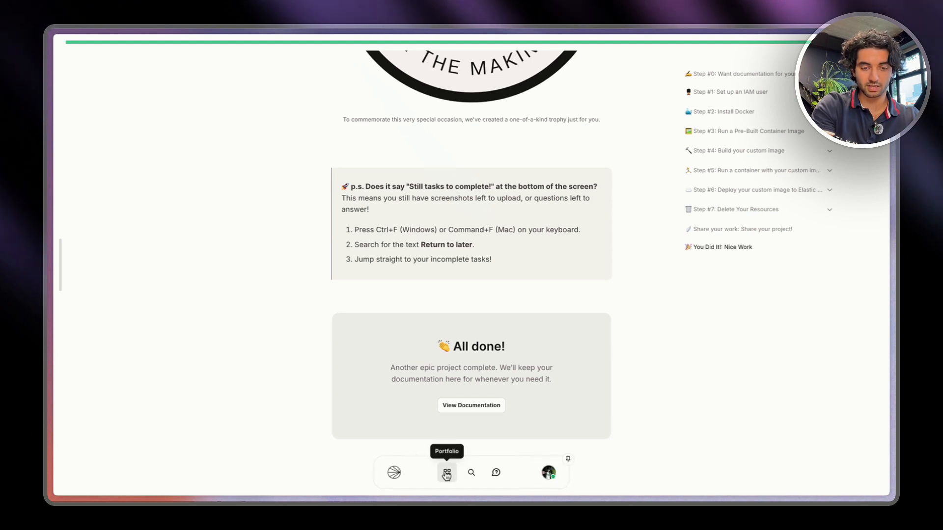
Go to the portfolio and retitle its heading 'Maximus' Project Portfolio'
click(447, 473)
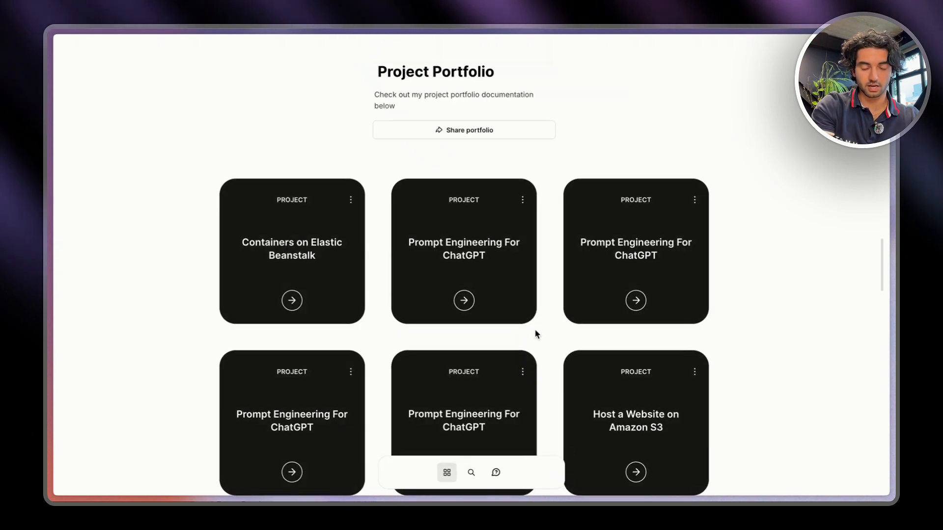
scroll(down, 3)
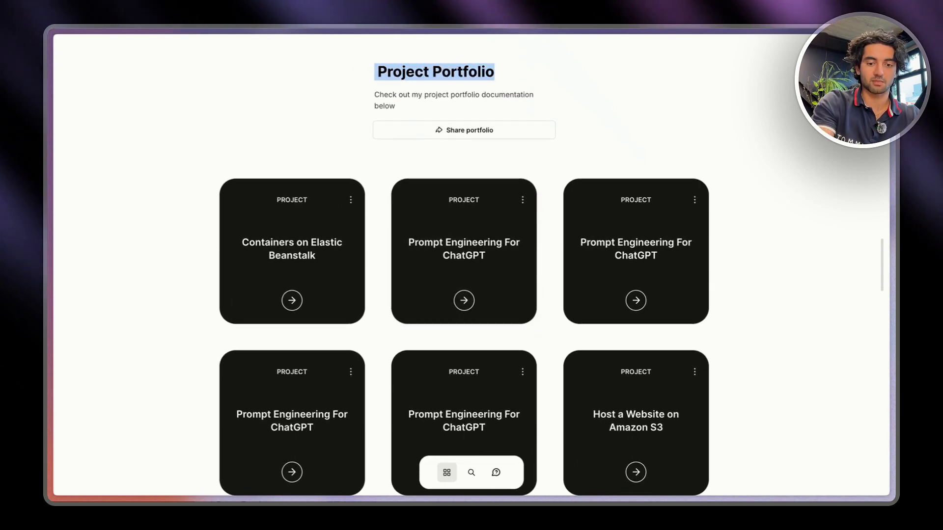
text(Maximus')
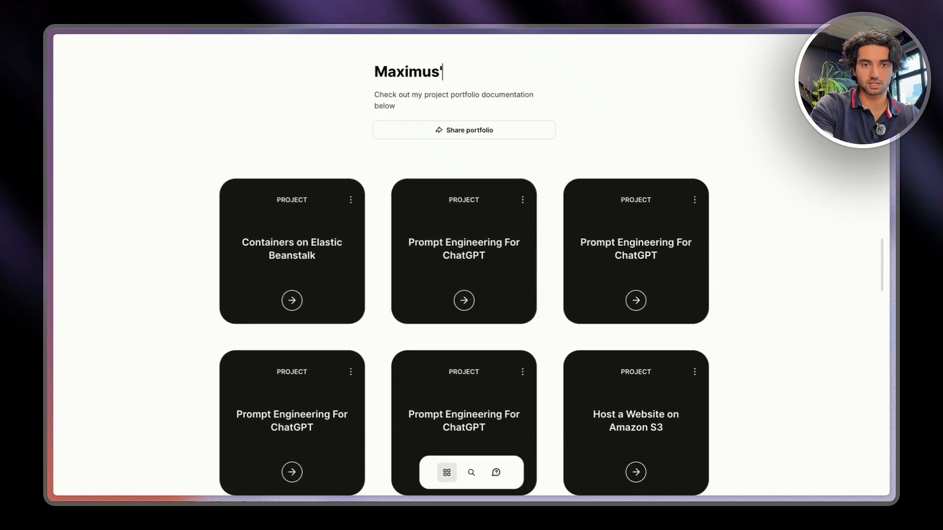
text(Project Po)
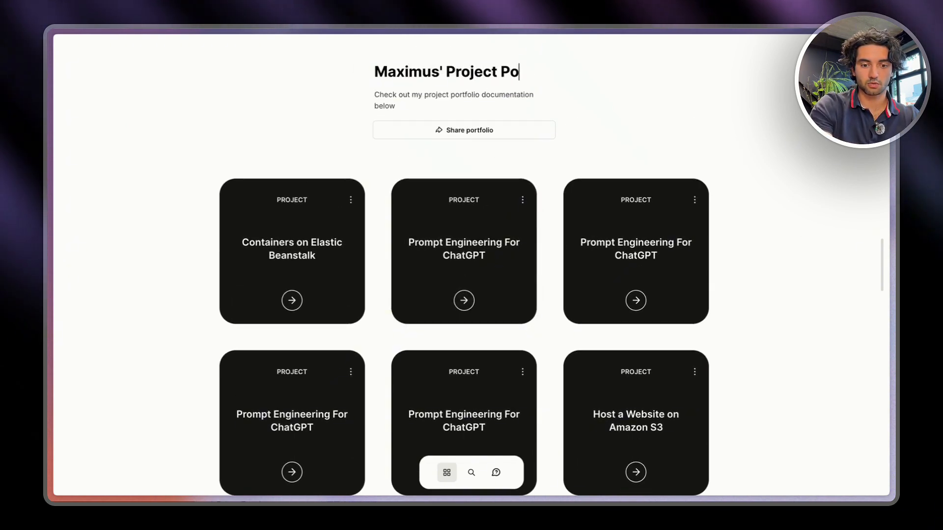
text(rtfolio)
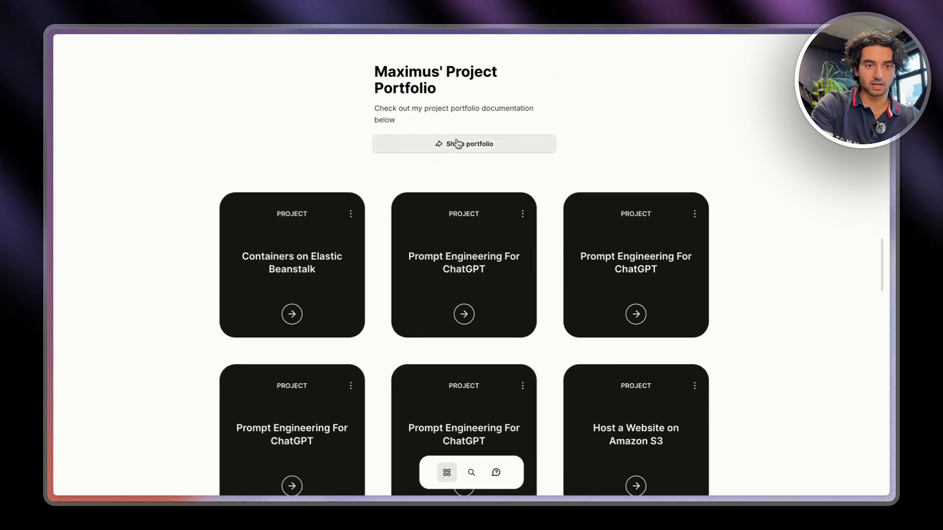
scroll(down, 3)
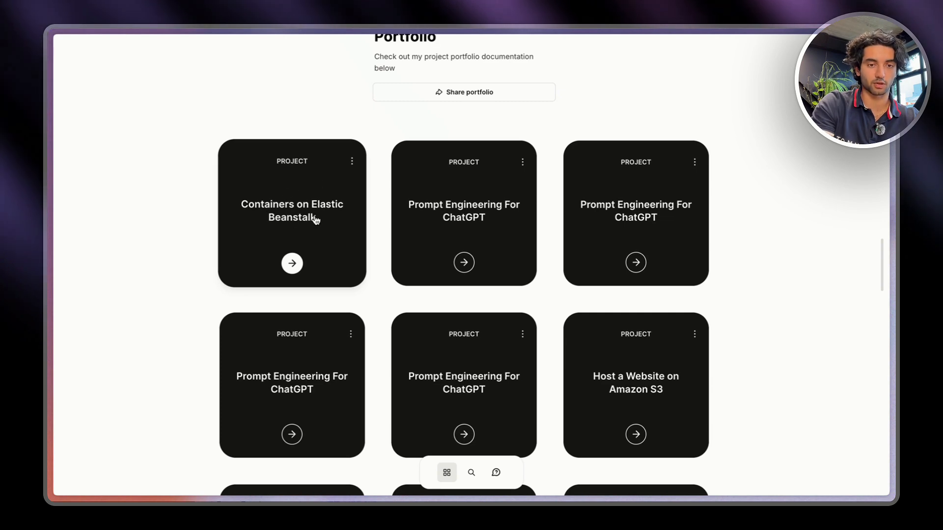
click(291, 263)
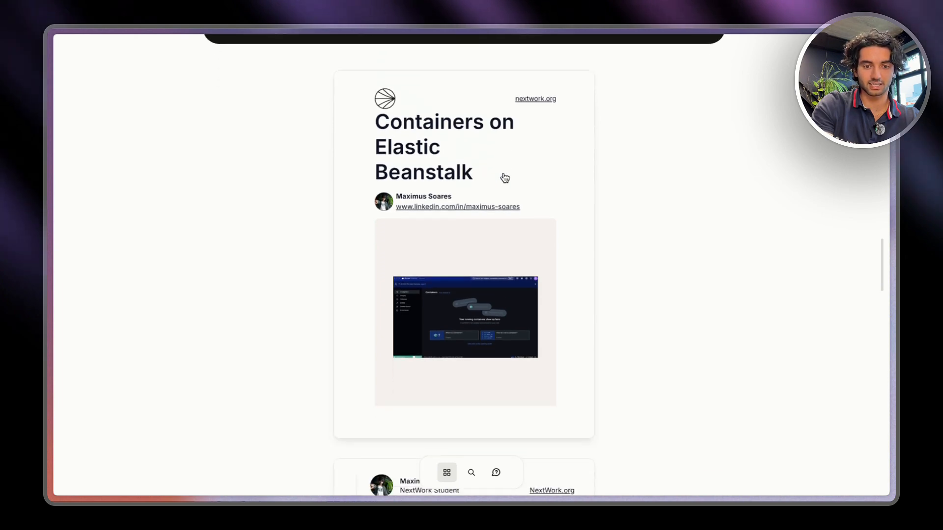
scroll(down, 3)
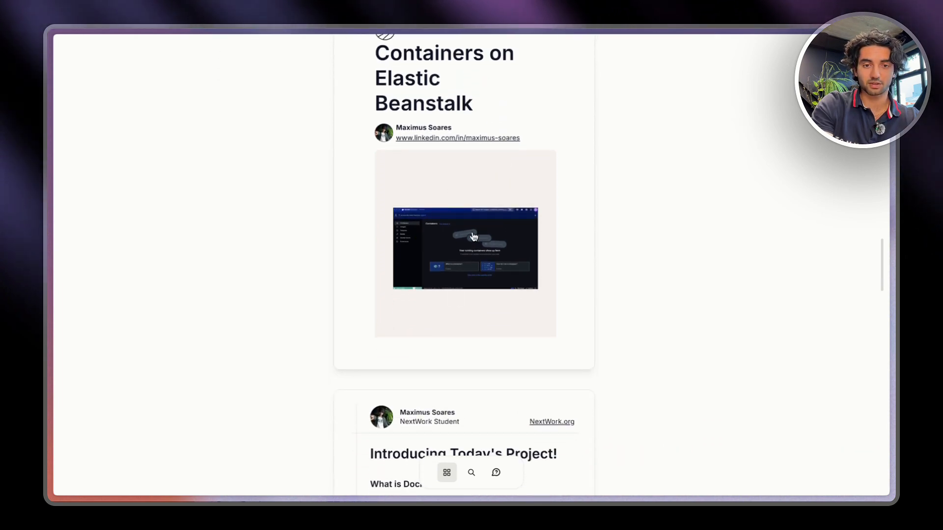
scroll(down, 3)
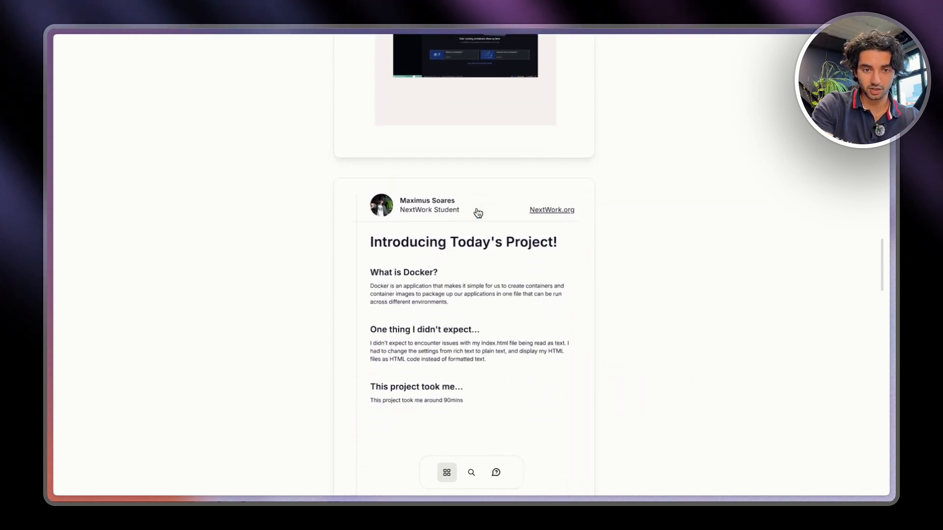
mouse_move(463, 296)
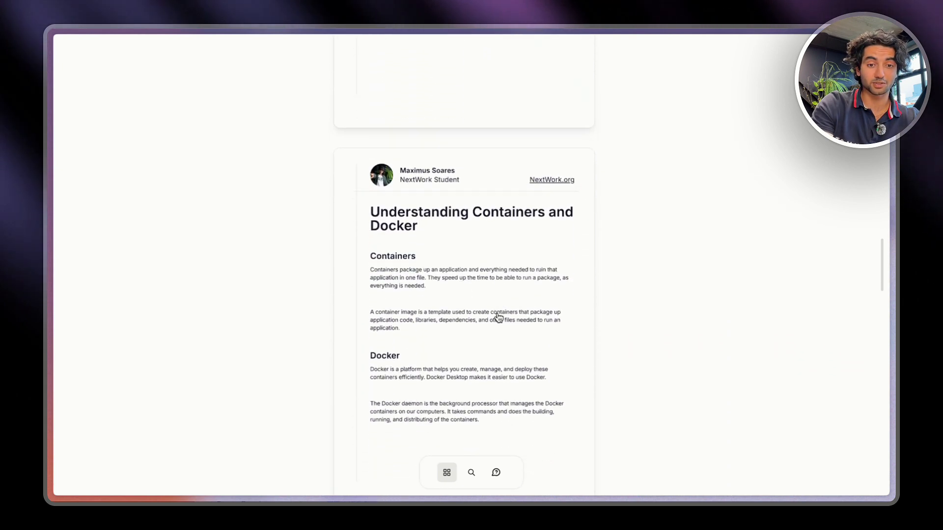
scroll(down, 3)
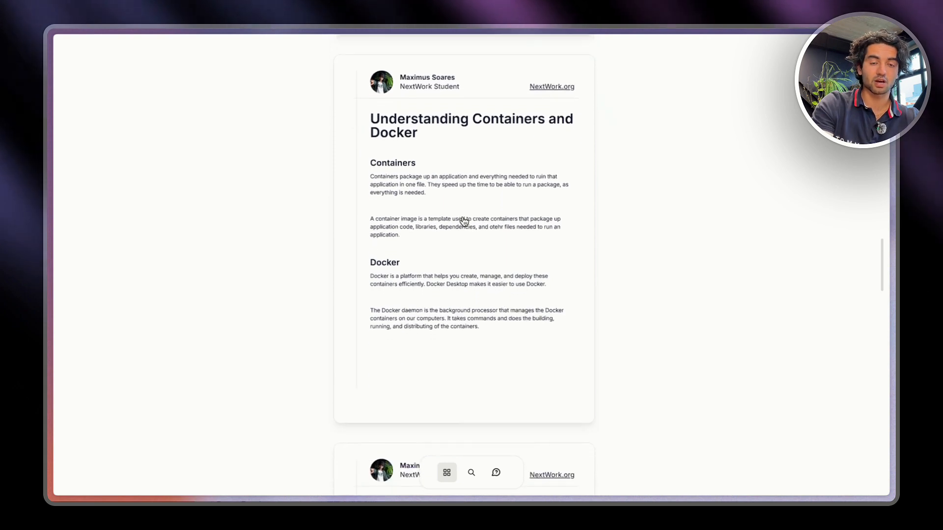
scroll(down, 3)
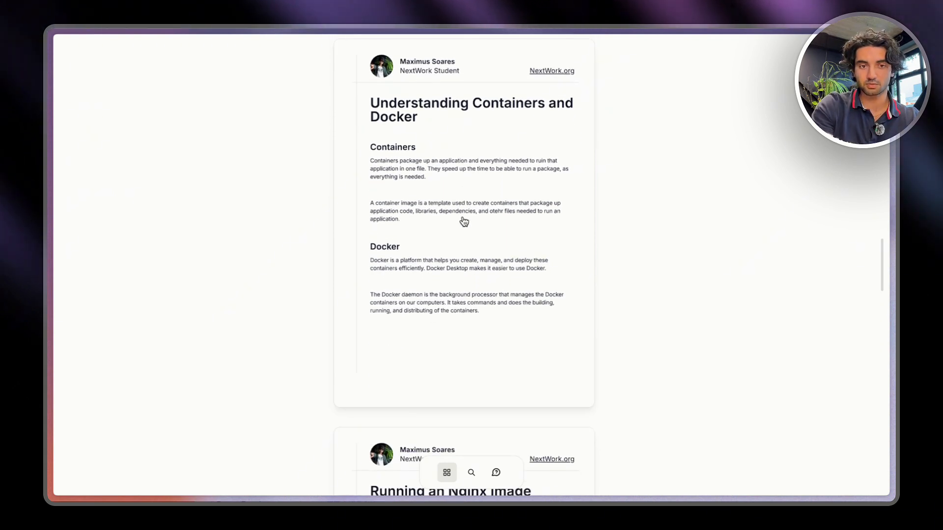
scroll(down, 3)
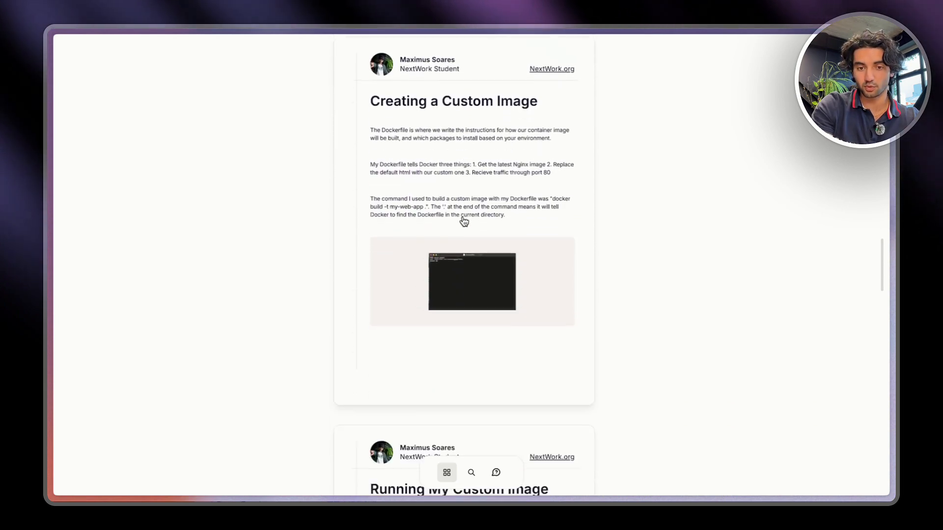
scroll(down, 3)
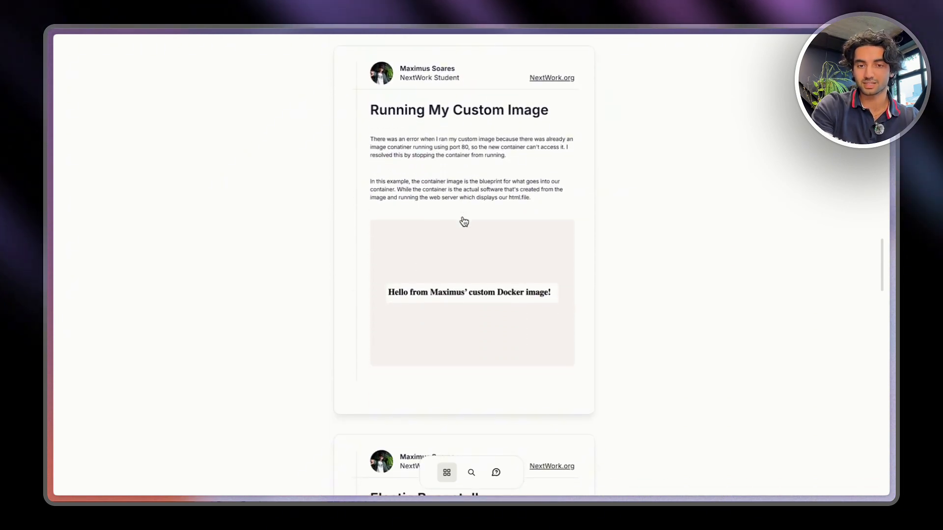
scroll(down, 3)
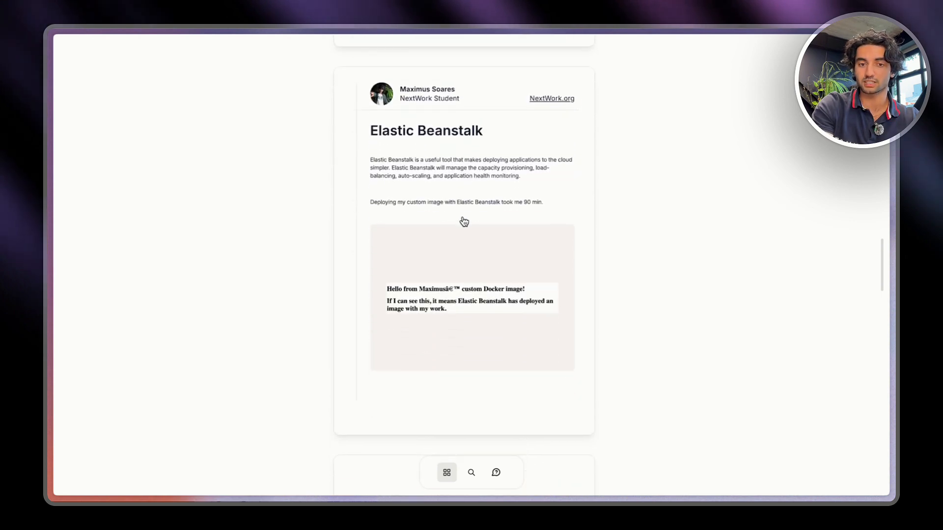
scroll(down, 3)
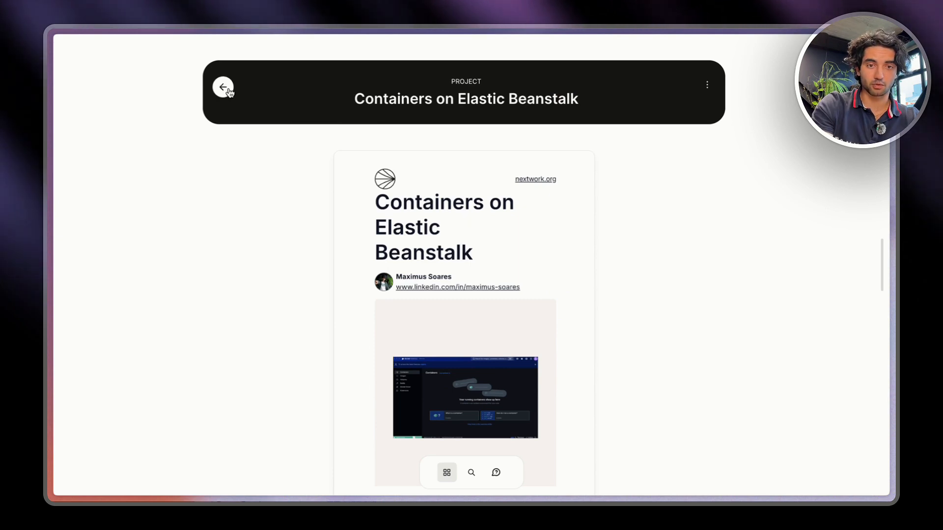
Return to the portfolio grid and scroll through the saved projects to the Add a project tile
click(223, 86)
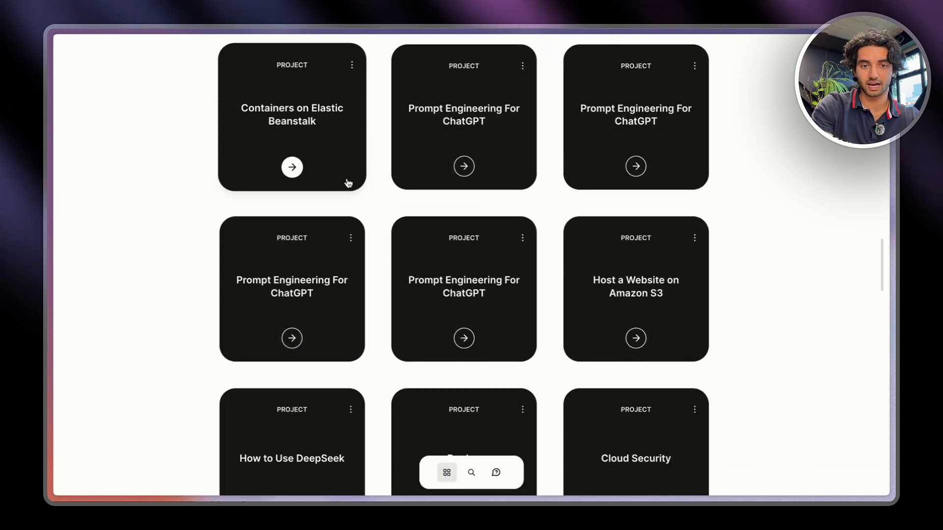
scroll(down, 3)
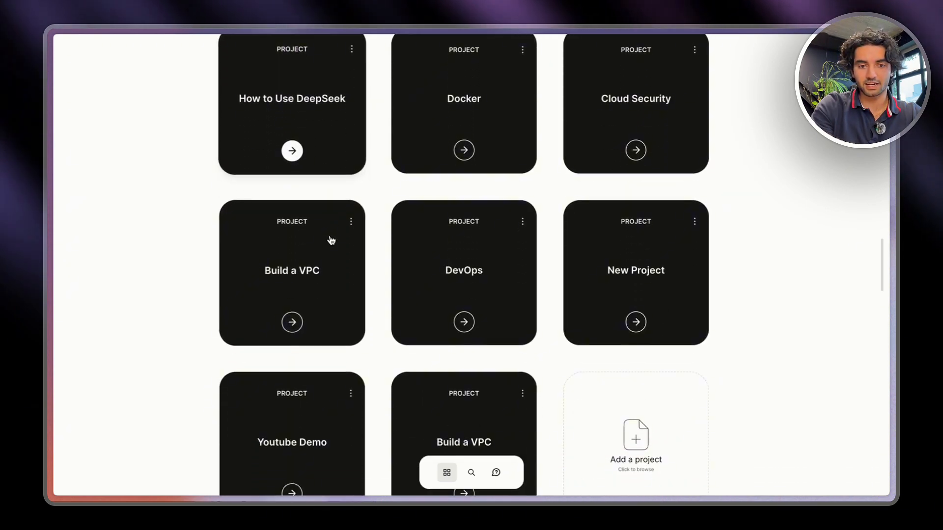
scroll(up, 3)
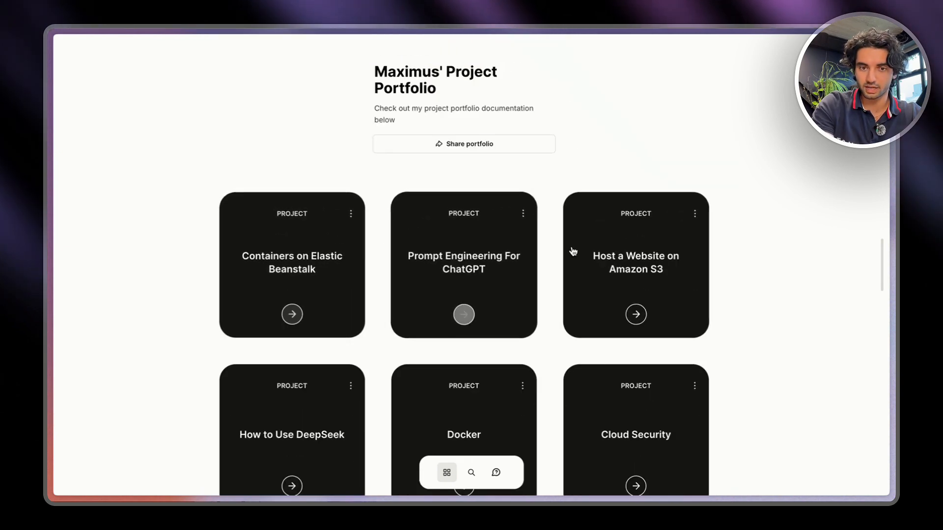
scroll(down, 3)
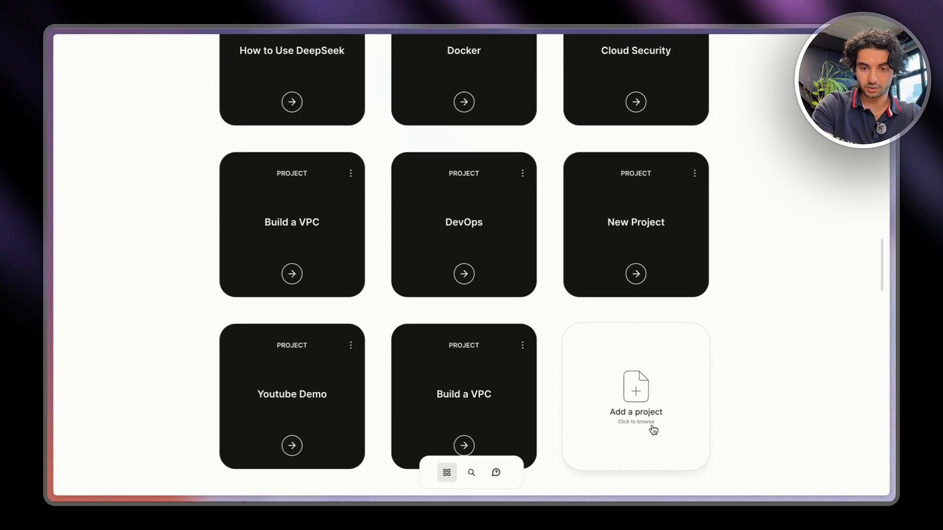
Start a new portfolio project 'RAG explanation' as a URL link using the copied YouTube share link
click(635, 397)
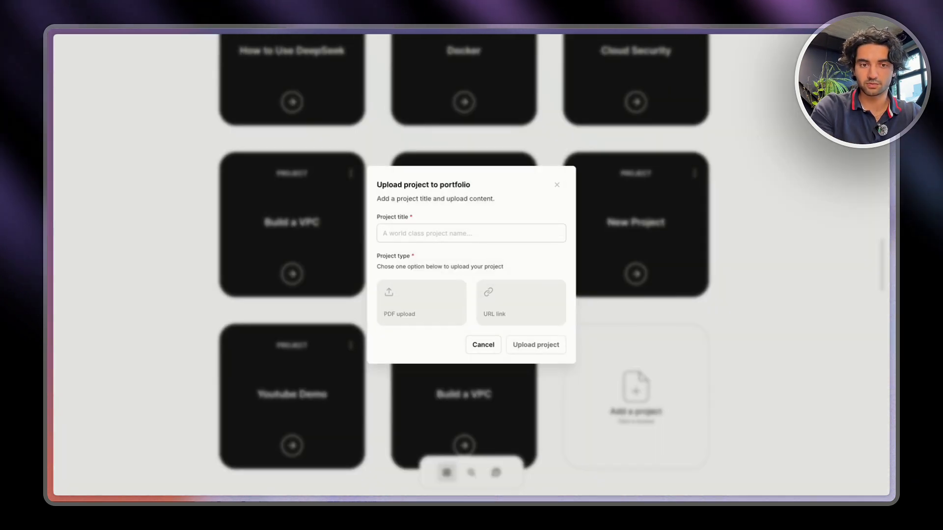
text(RAG e)
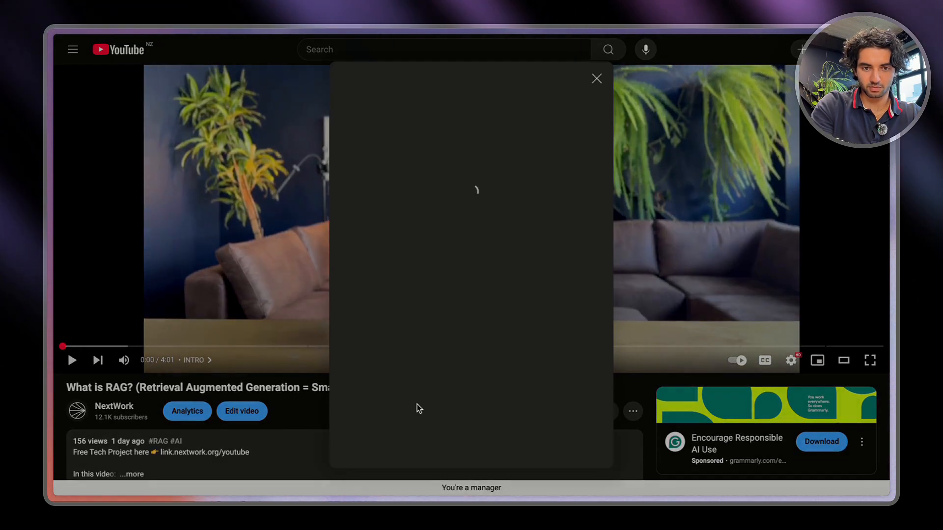
click(576, 283)
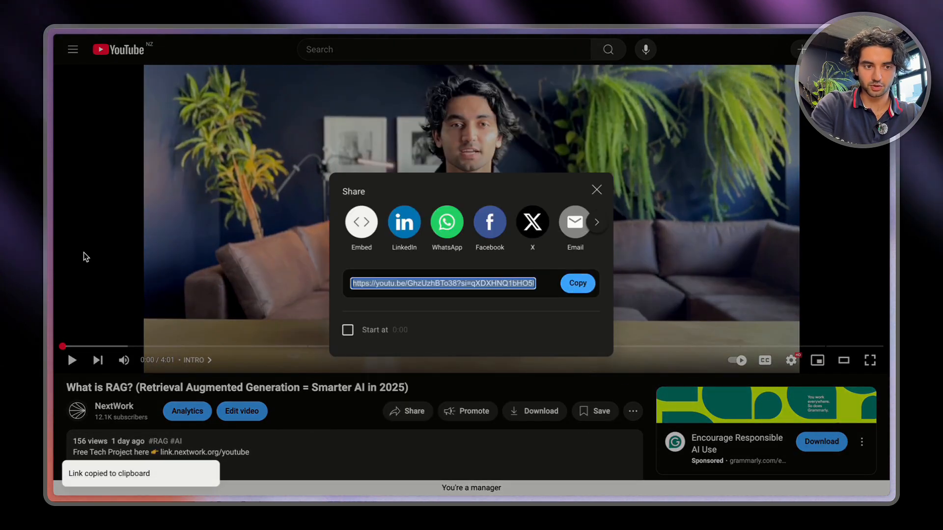
click(103, 46)
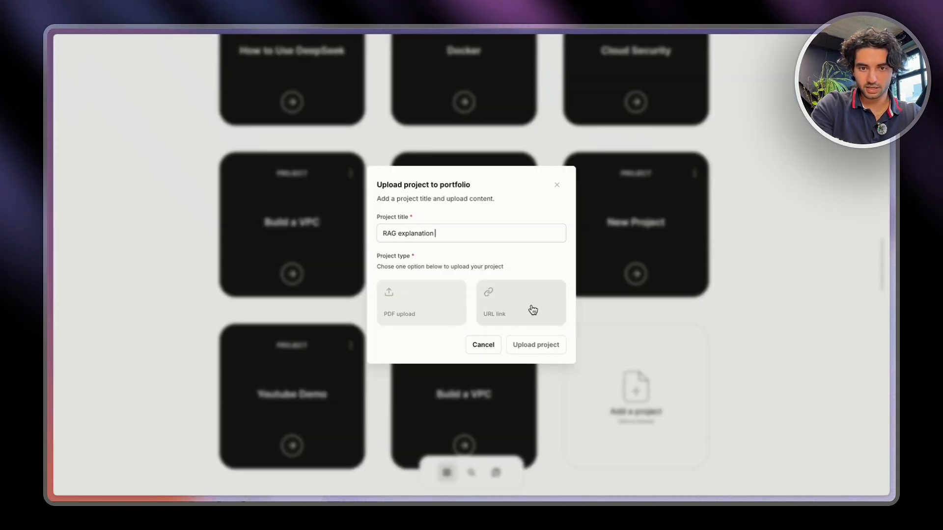
click(519, 283)
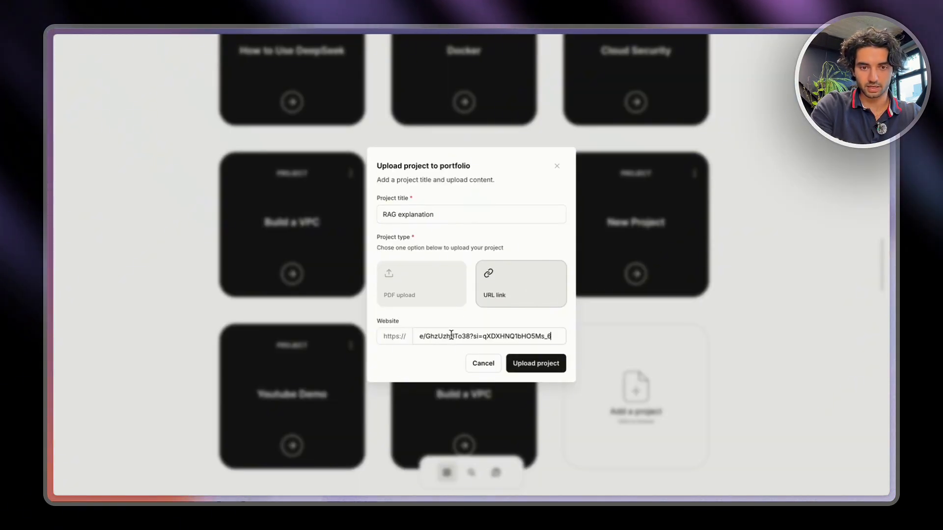
Upload the RAG explanation project and check its card, which opens the YouTube video, sits first
click(534, 363)
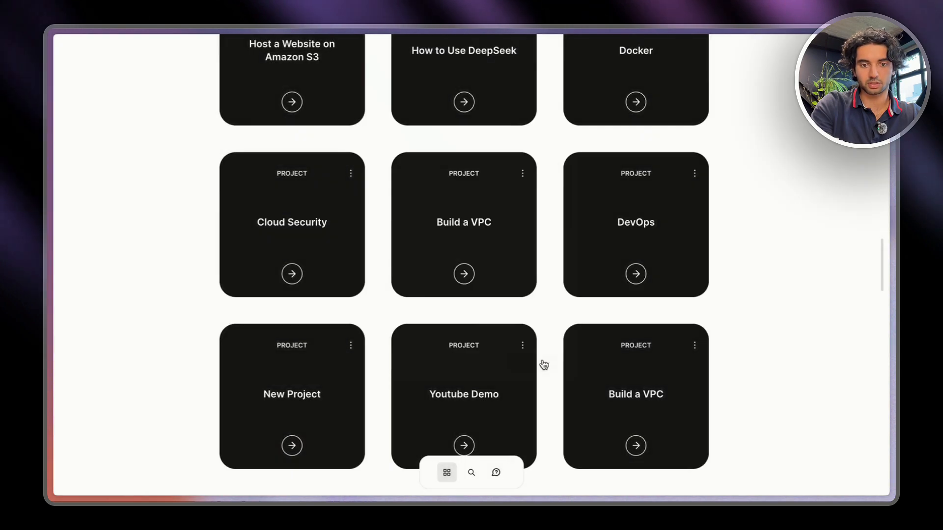
scroll(down, 3)
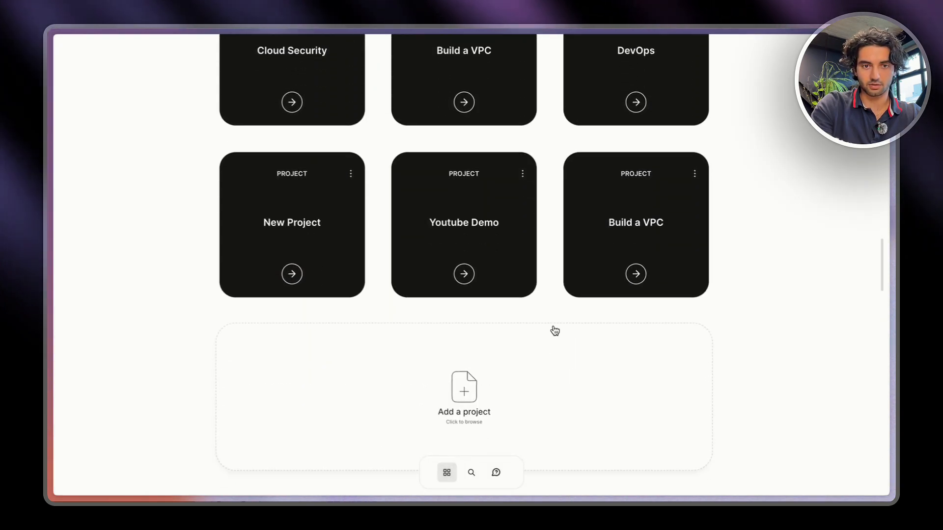
scroll(up, 3)
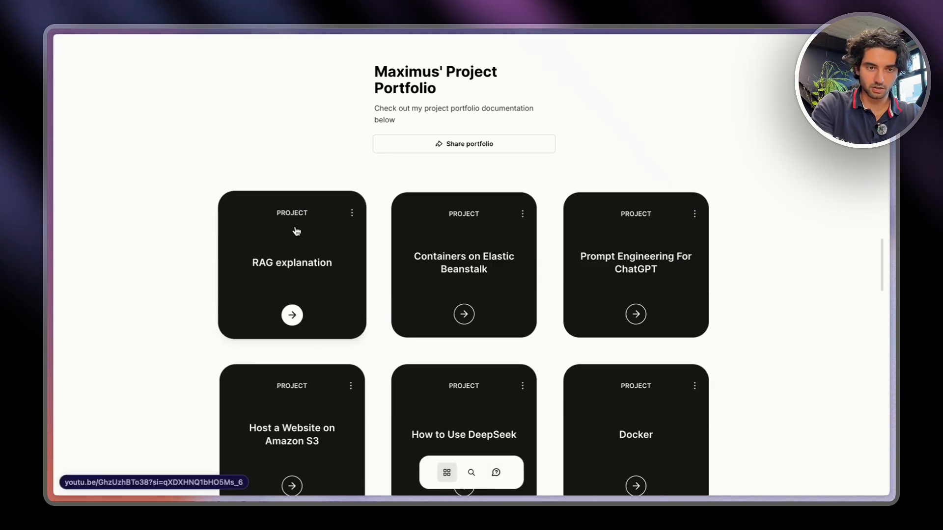
click(292, 264)
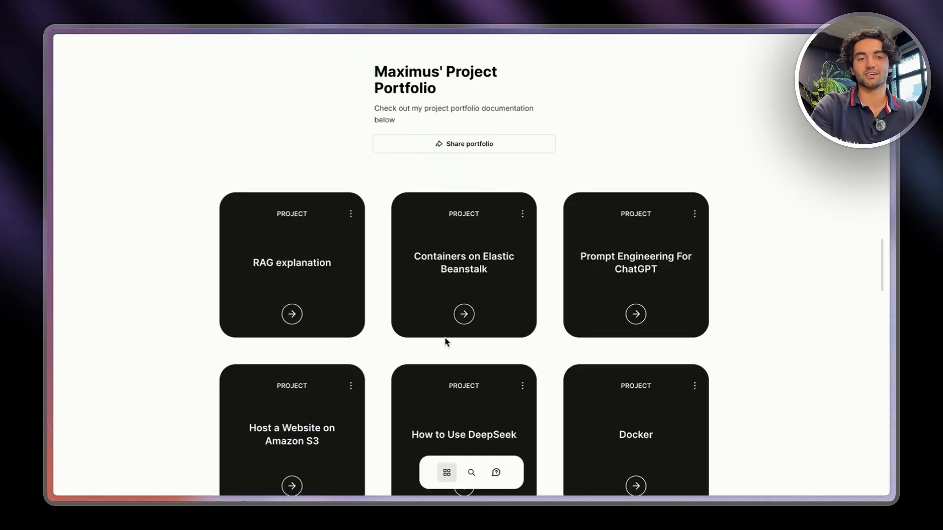
scroll(down, 3)
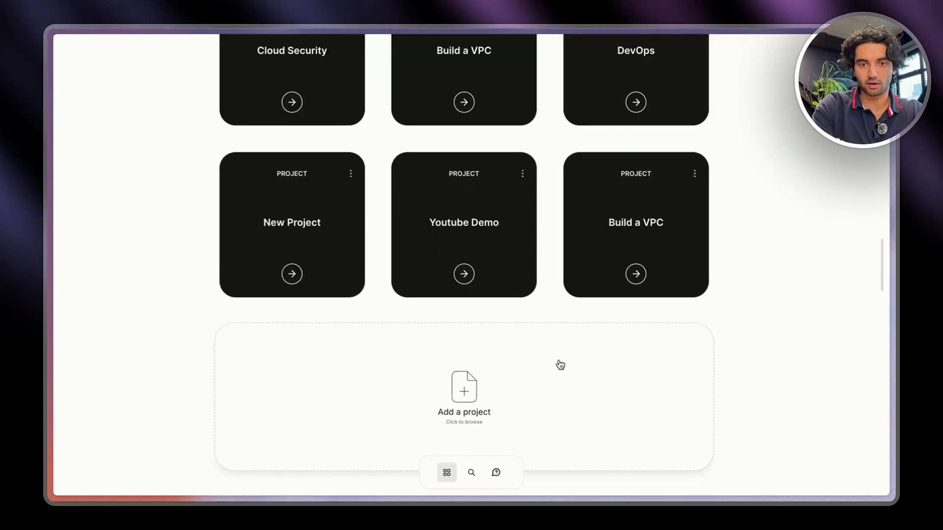
click(463, 397)
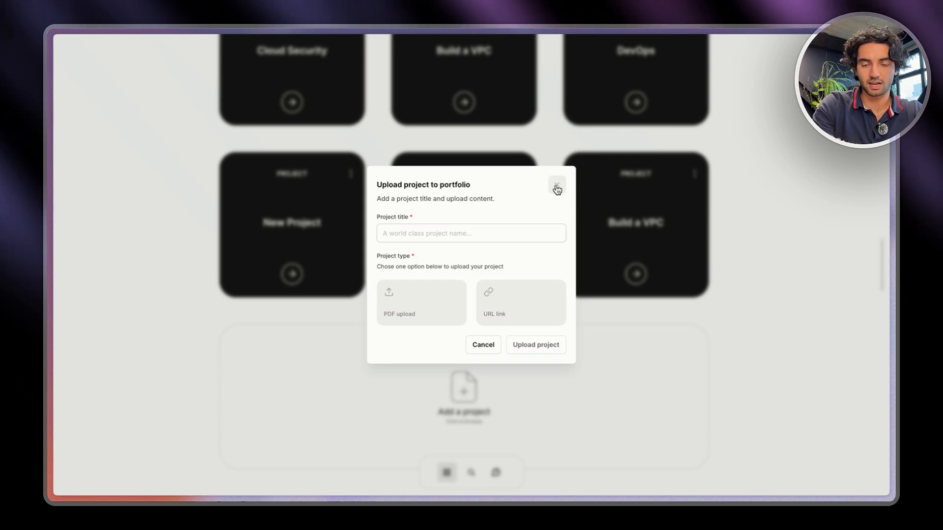
click(556, 187)
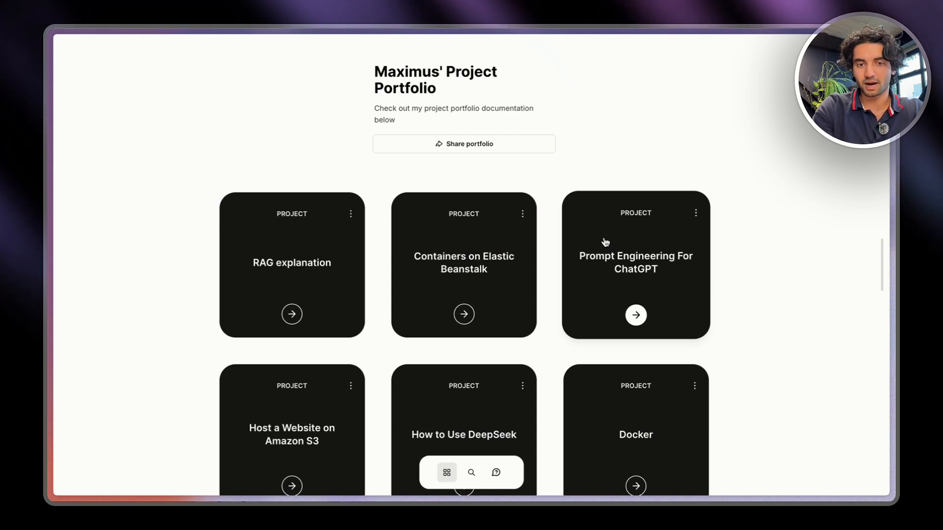
scroll(down, 3)
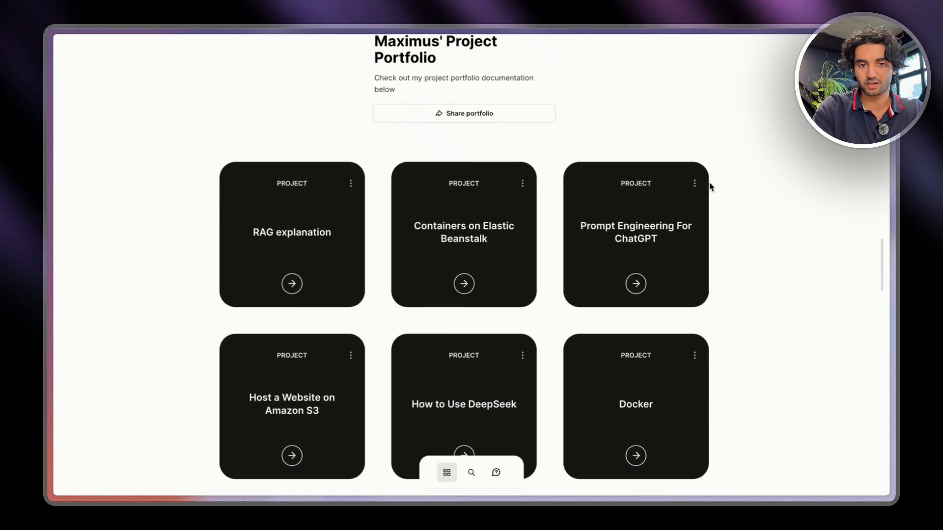
scroll(down, 3)
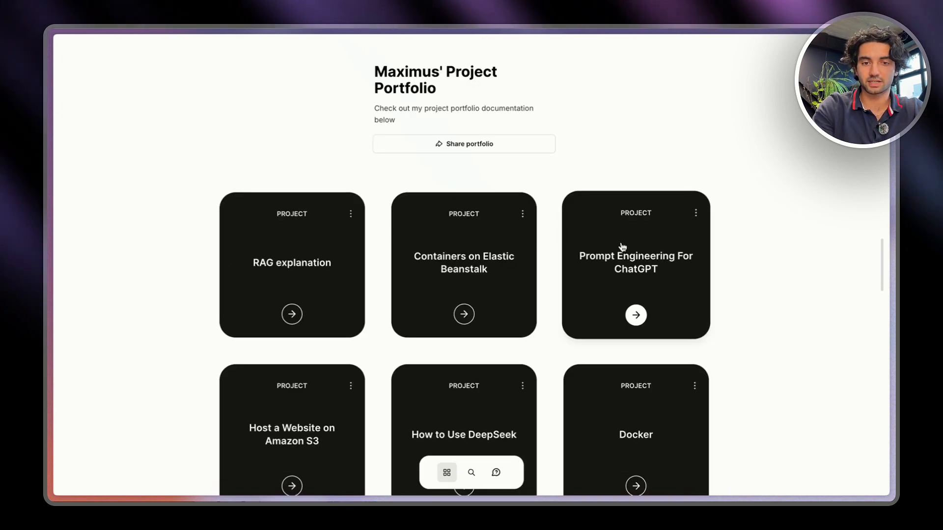
scroll(down, 3)
text(devop)
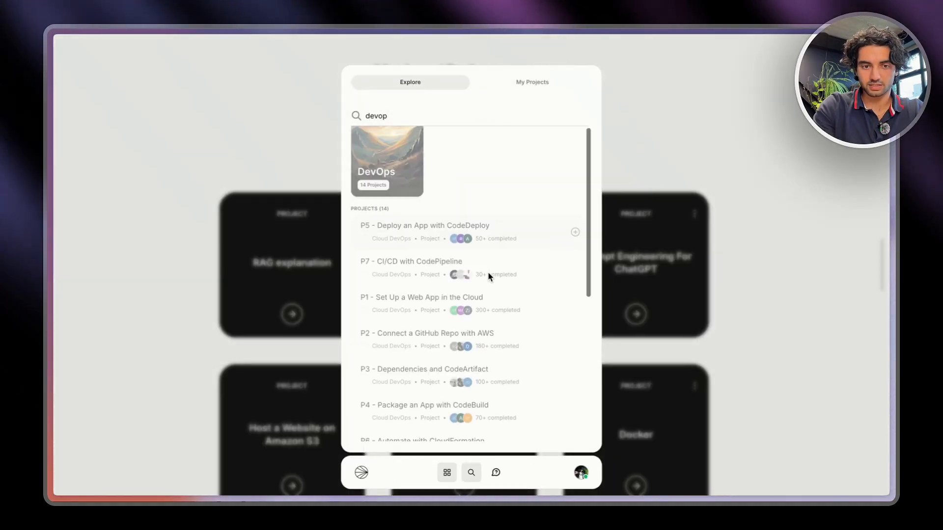
Scroll the Containers on Elastic Beanstalk project page down to its All done! box
scroll(down, 3)
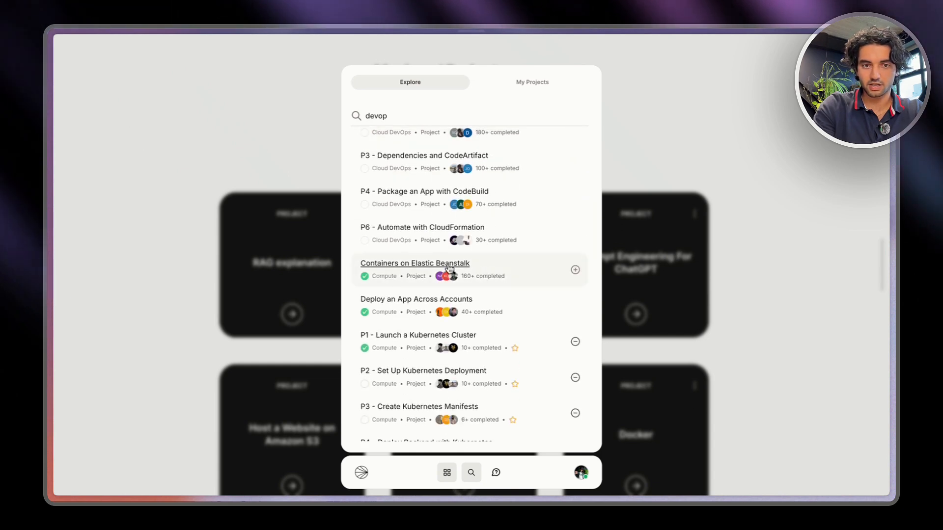
click(414, 263)
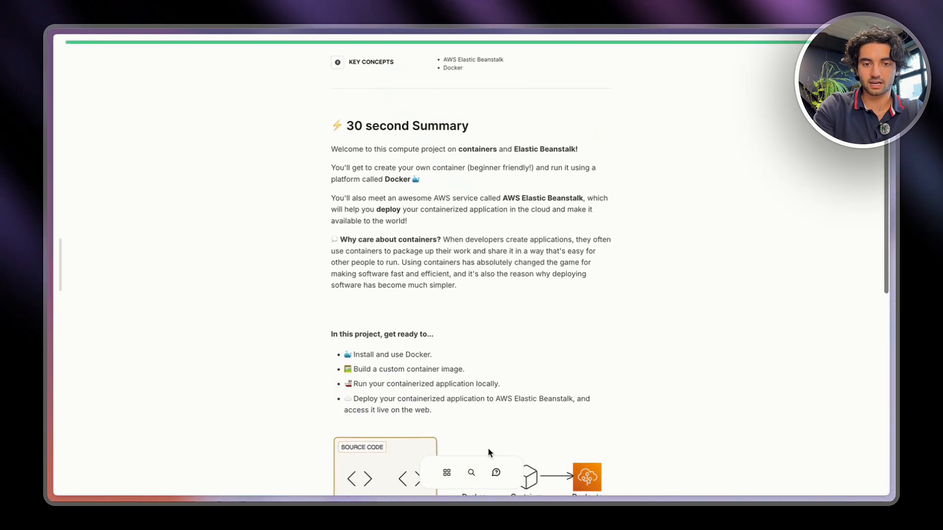
scroll(down, 3)
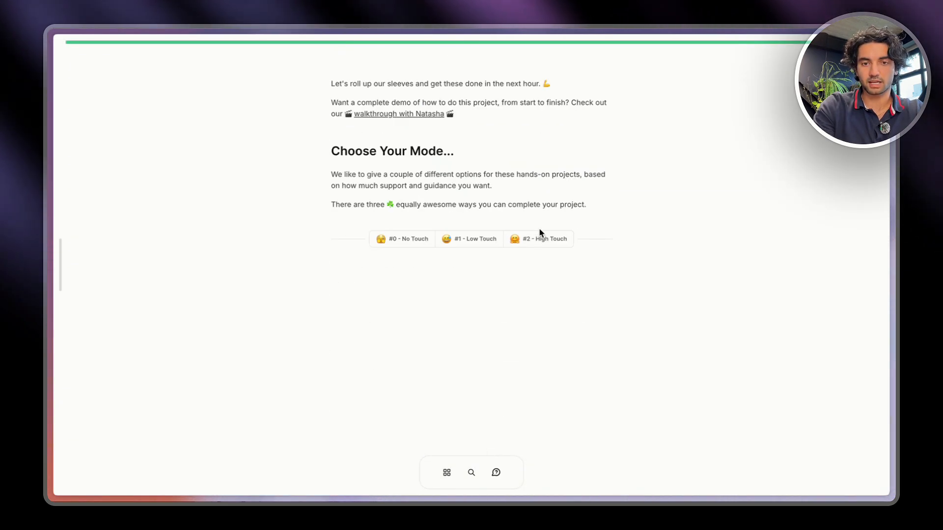
click(542, 238)
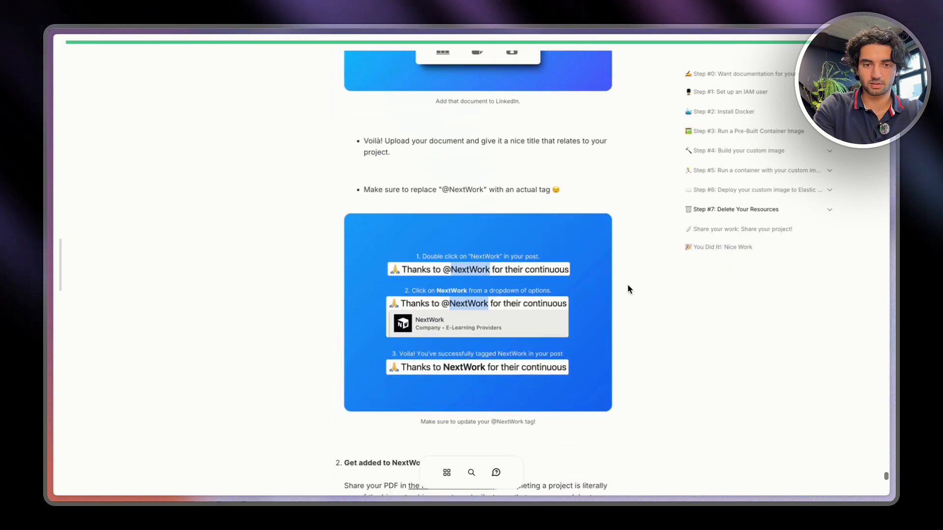
scroll(down, 3)
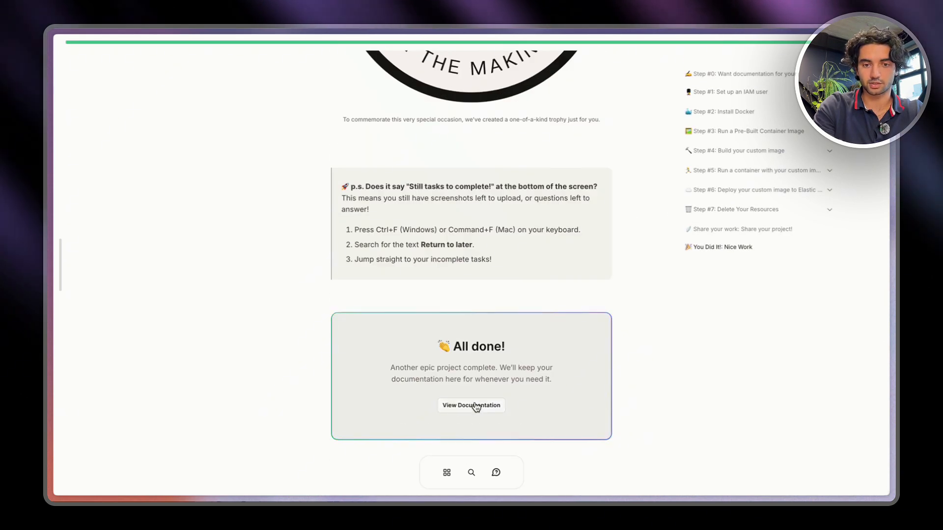
From View Documentation's Project Sharing dialog, generate the LinkedIn social post
click(471, 405)
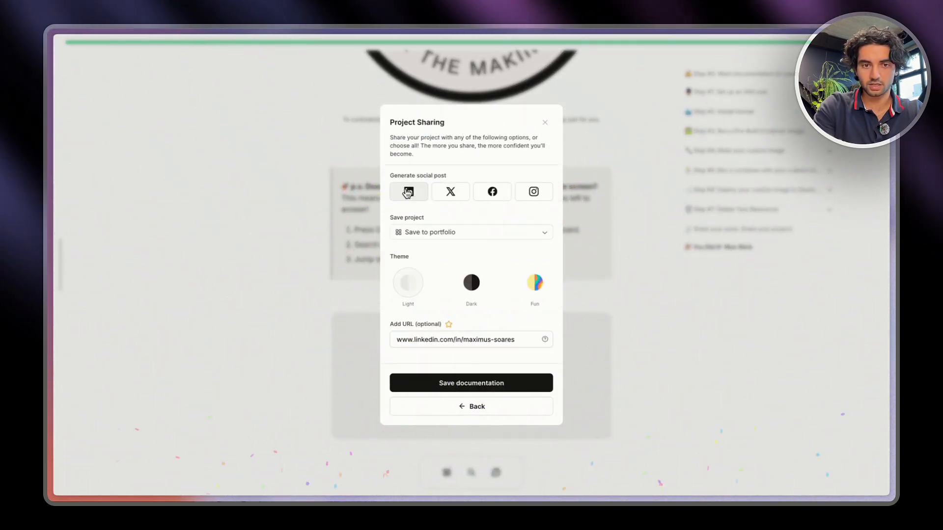
mouse_move(408, 191)
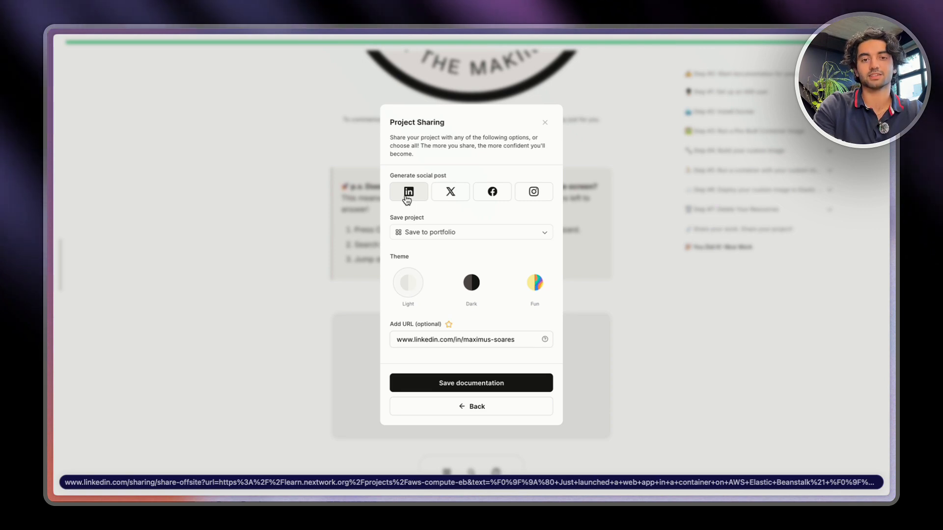
click(408, 191)
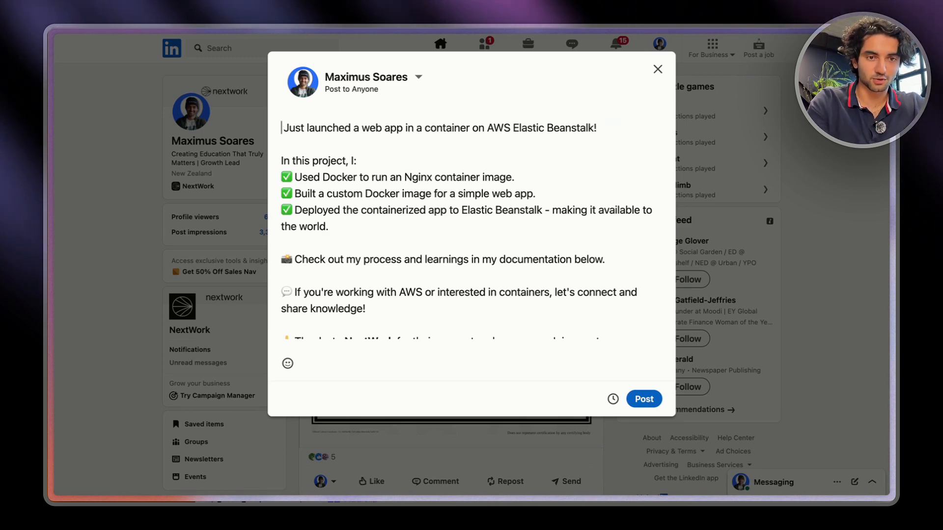
Read the prefilled post text down to the #AWS, #ElasticBeanstalk and #Docker hashtags
scroll(down, 3)
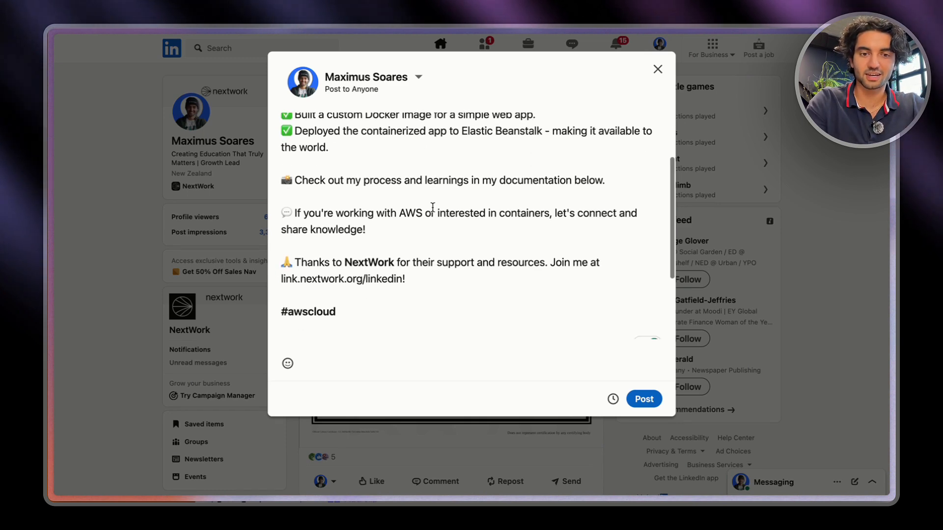
scroll(down, 3)
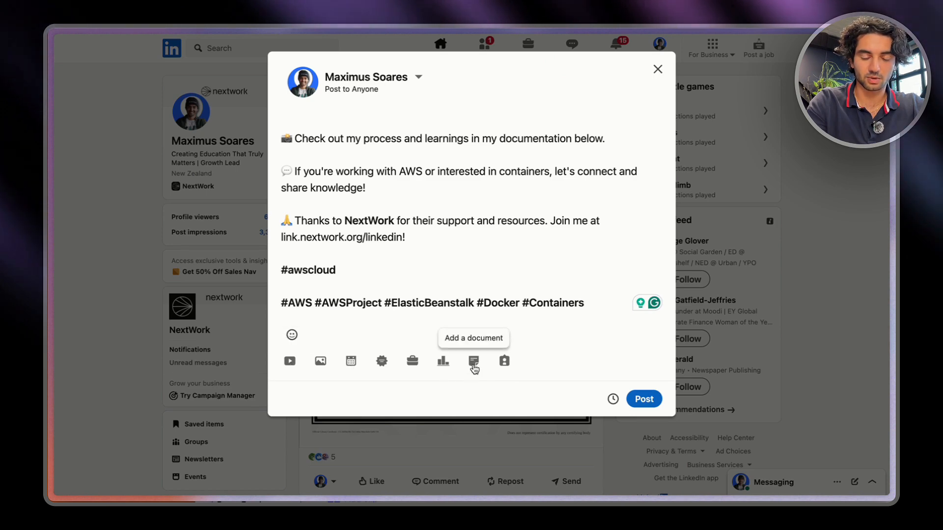
Attach legendary-aws-compute-eb.pdf to the post as a document titled Elastic Beanstalk
click(473, 361)
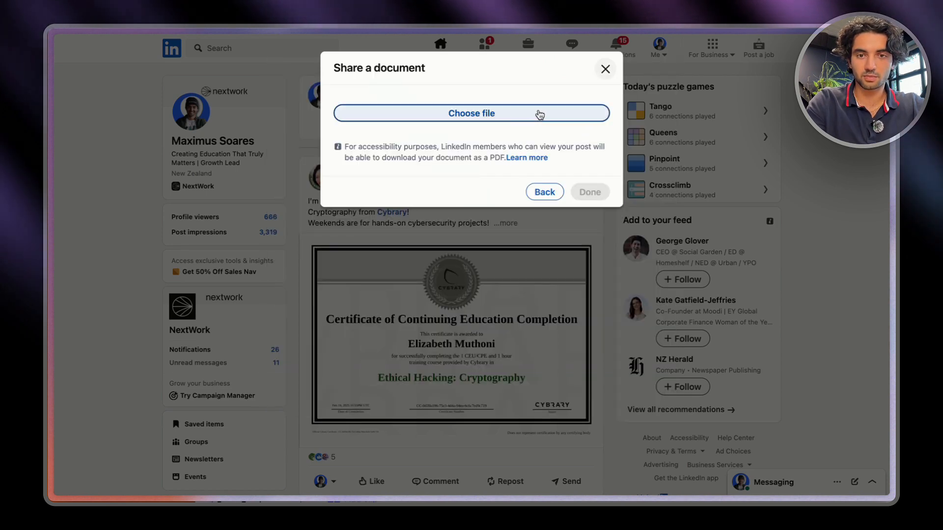
click(471, 113)
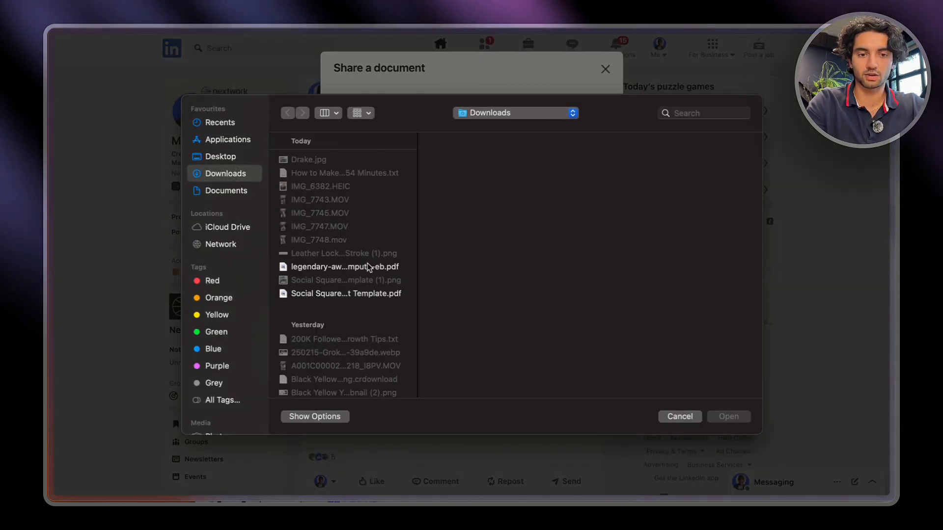
click(343, 266)
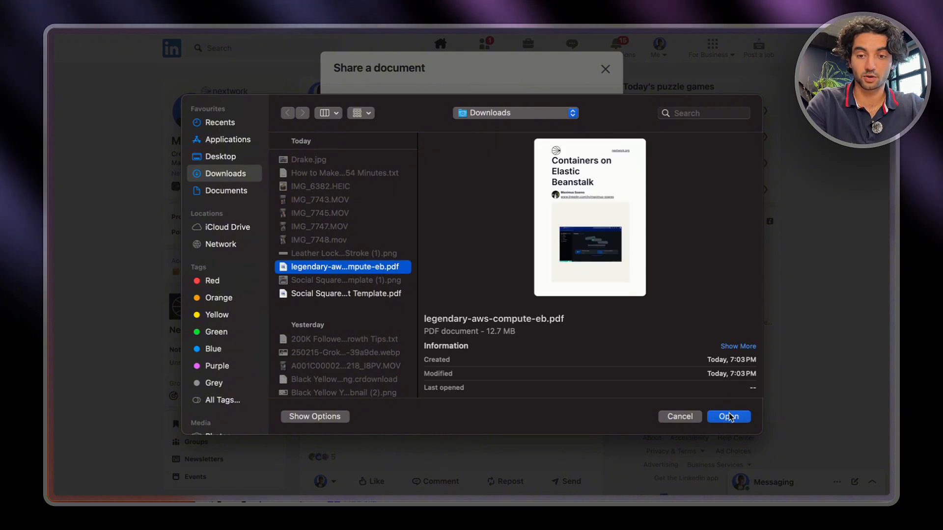
click(728, 416)
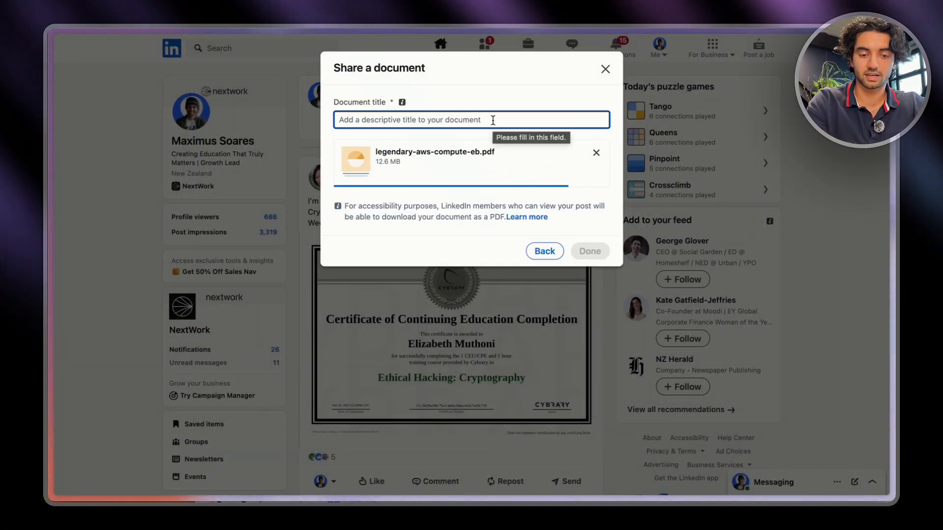
text(Elastic Beanstalk)
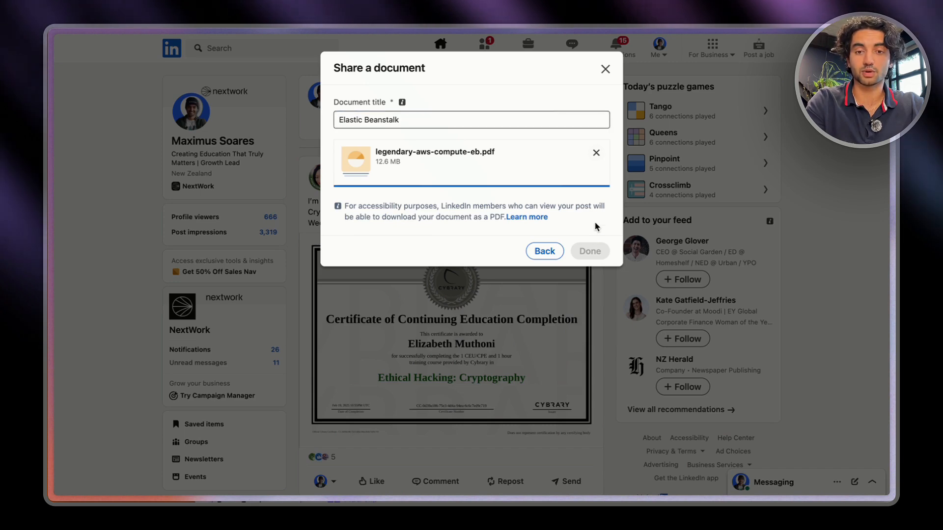
click(589, 250)
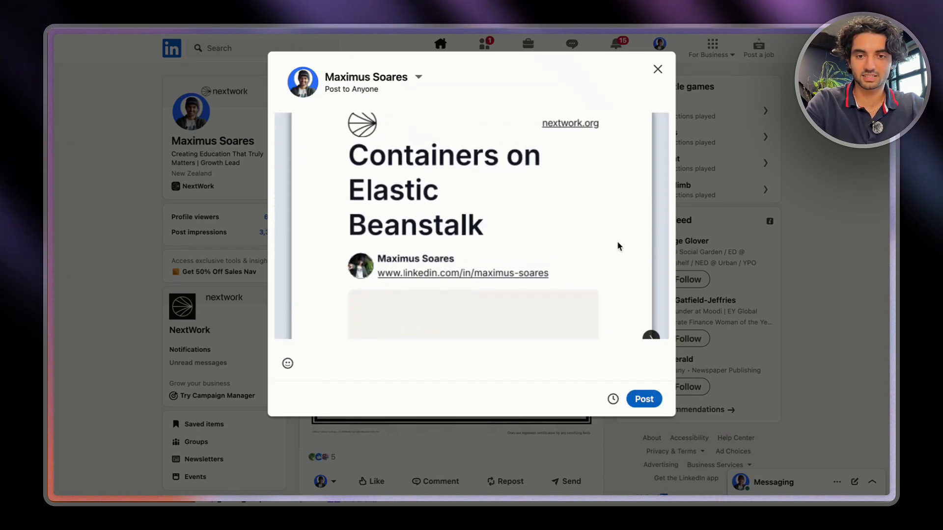
Publish the Elastic Beanstalk project post with its PDF carousel to the feed
click(643, 398)
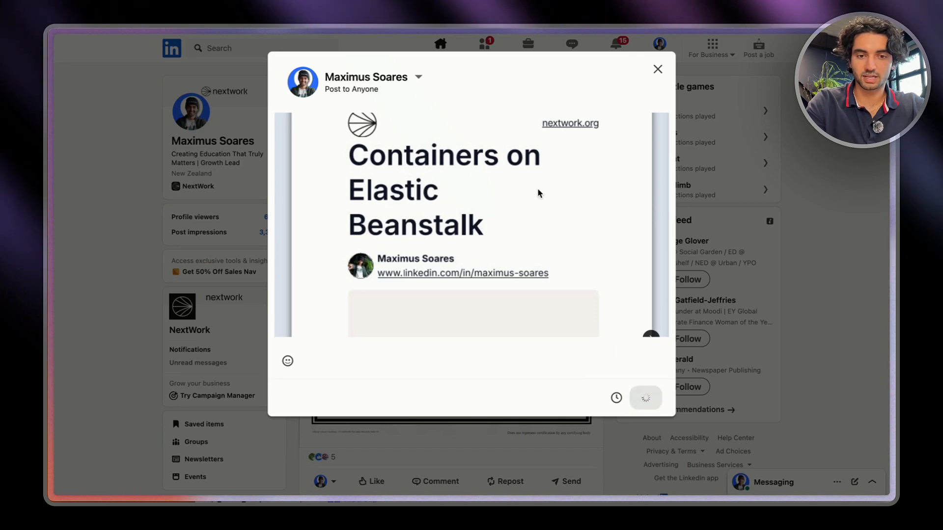
click(644, 397)
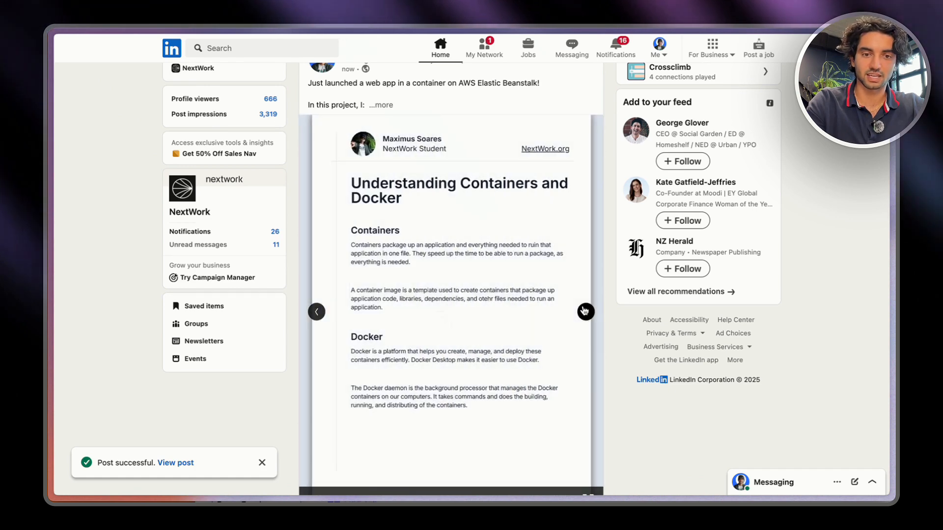
Browse the carousel slides forward, then back to slide 4 'Running an Nginx Image'
click(584, 311)
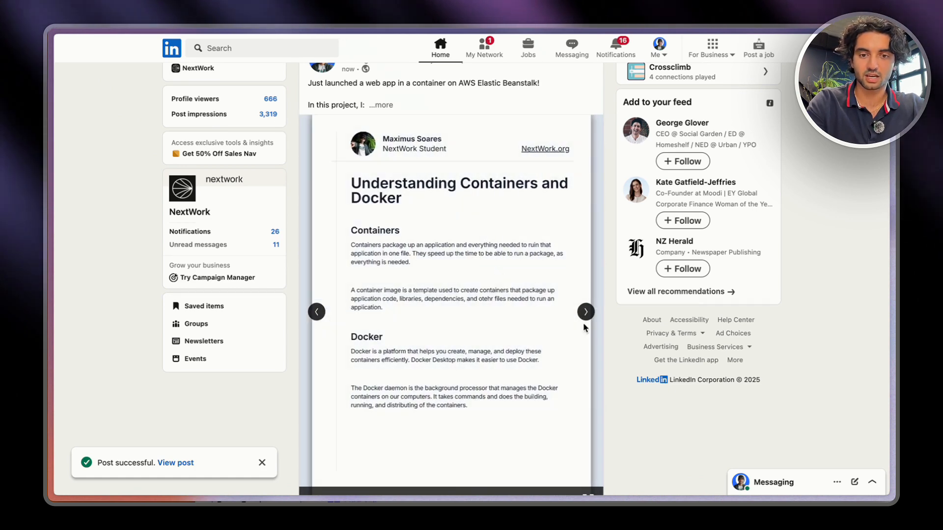
click(584, 311)
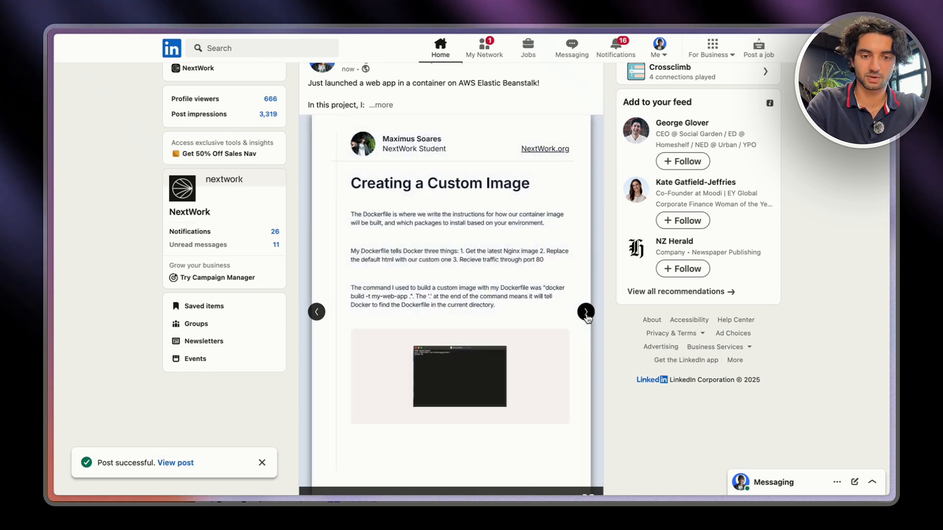
click(584, 312)
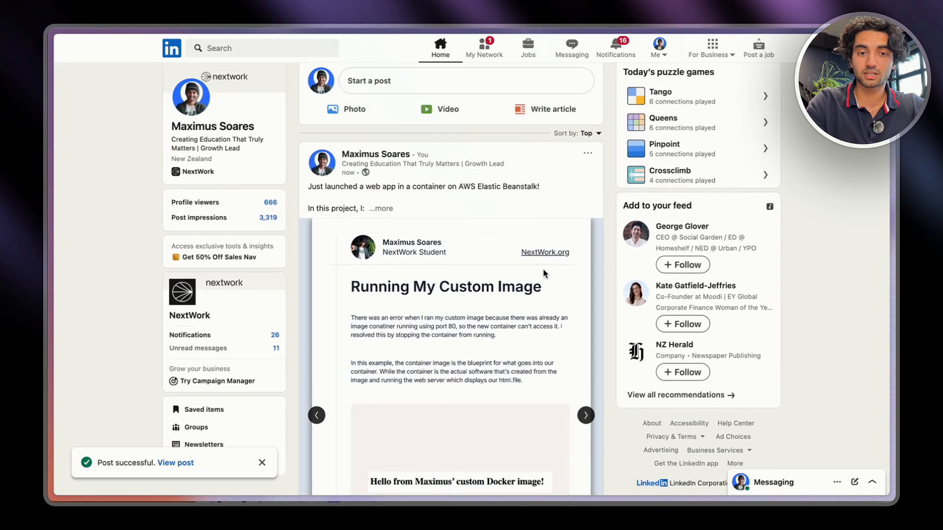
scroll(down, 3)
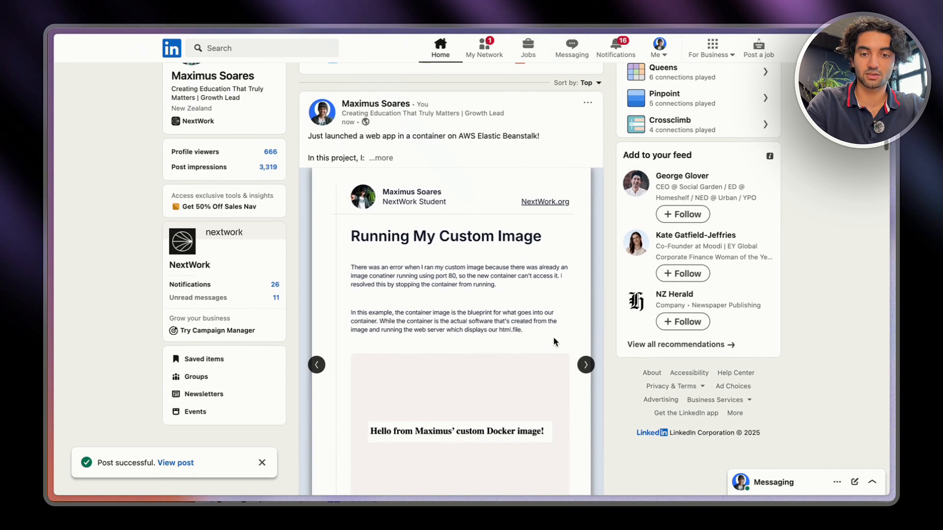
click(584, 364)
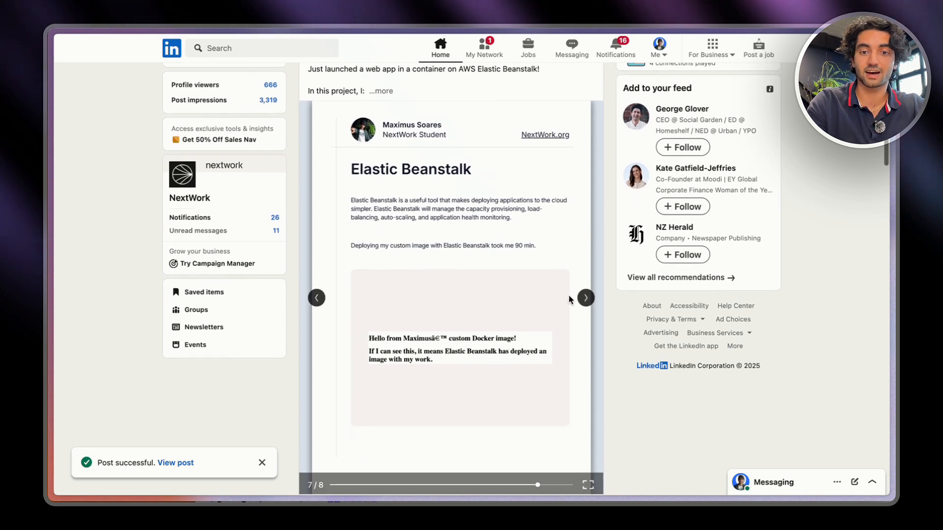
click(585, 297)
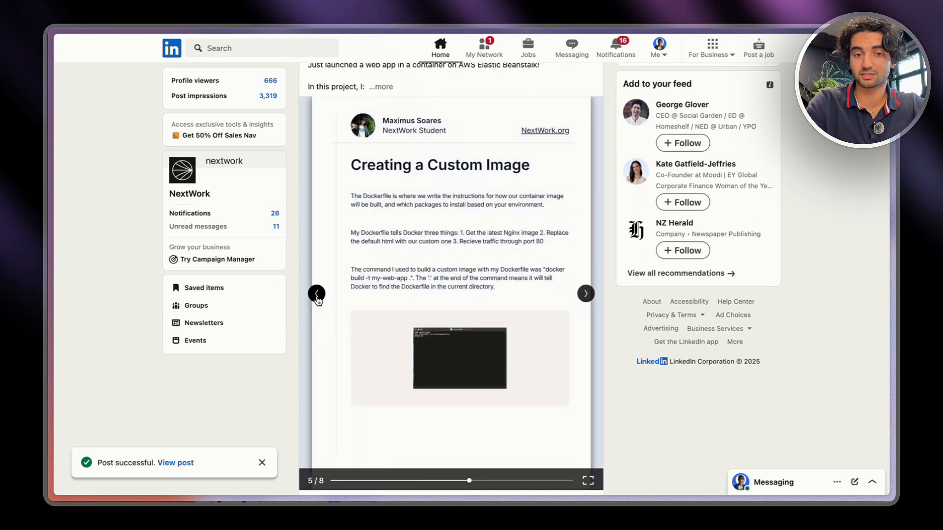
click(316, 293)
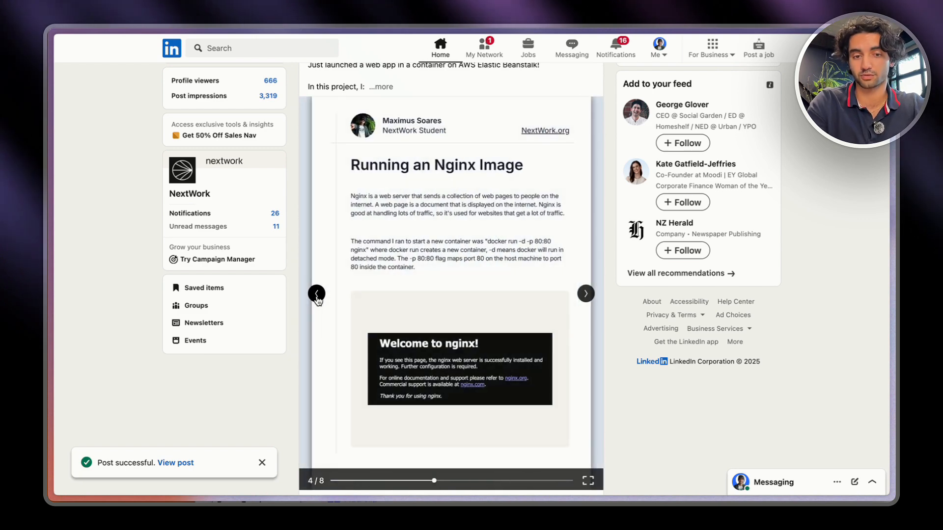